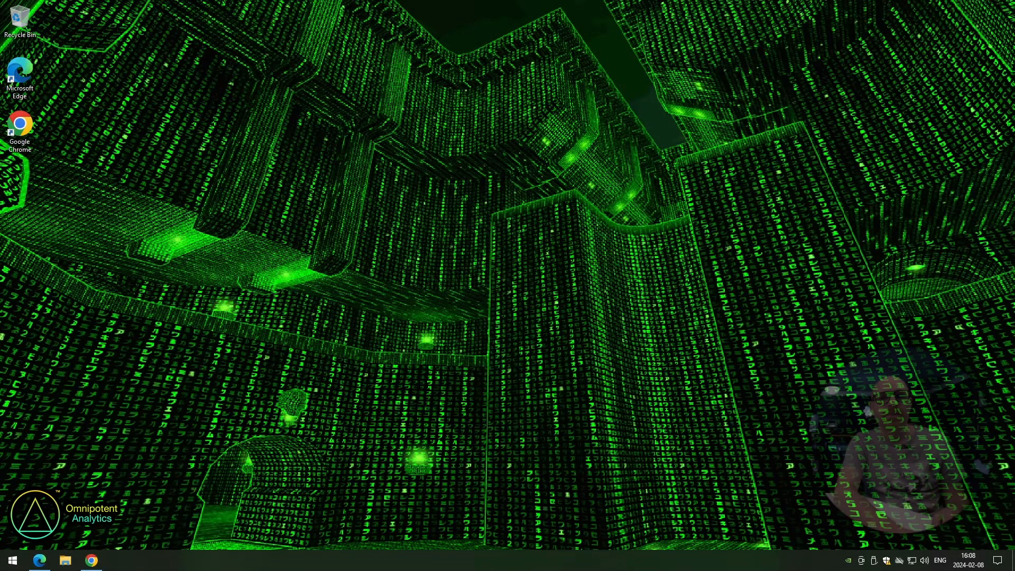
Open the COMMUNE AI Wallet listing in the Chrome Web Store
click(91, 560)
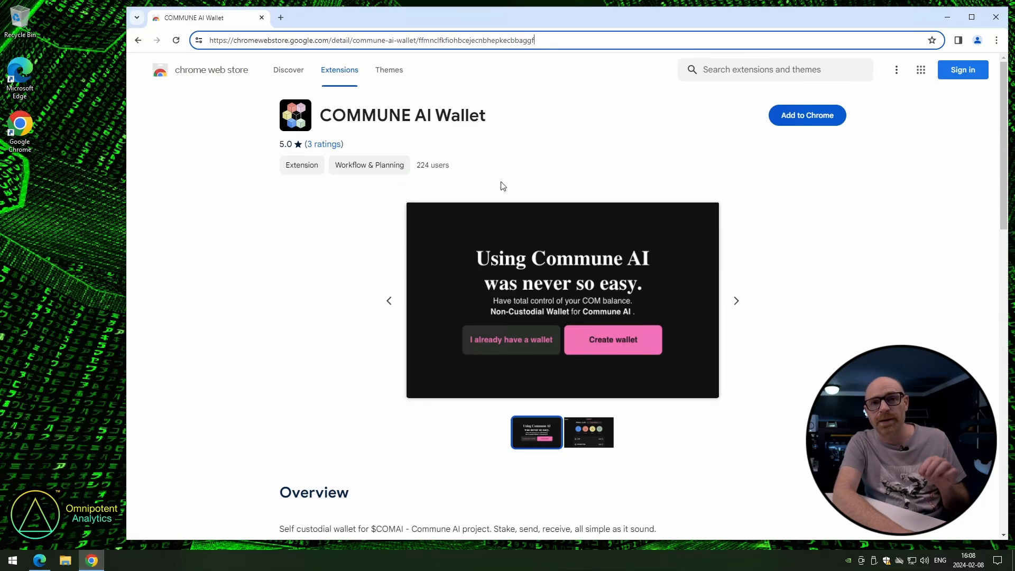
mouse_move(550, 36)
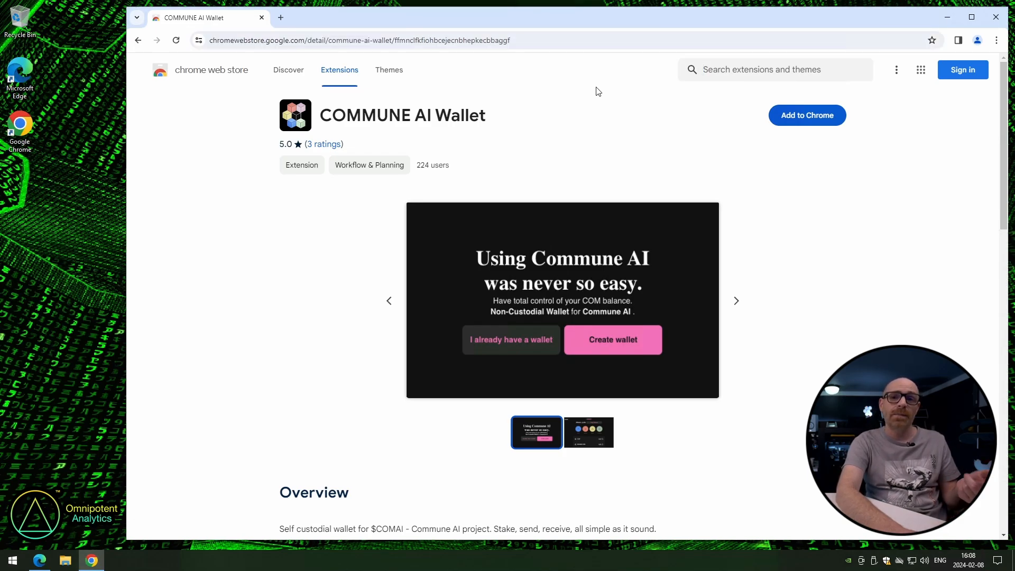
mouse_move(807, 115)
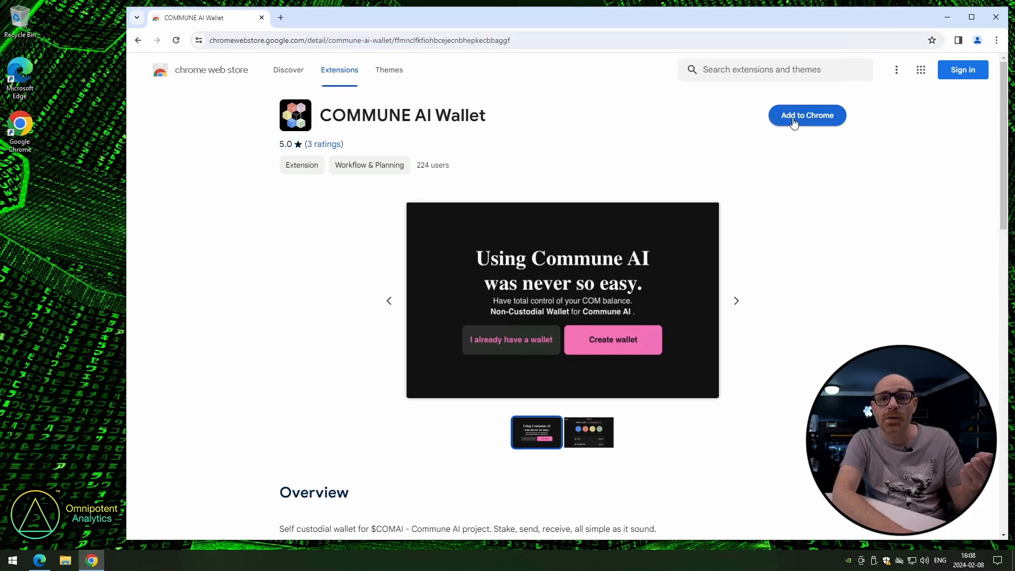
Add COMMUNE AI Wallet to Chrome, pin it to the toolbar and open its popup
click(807, 115)
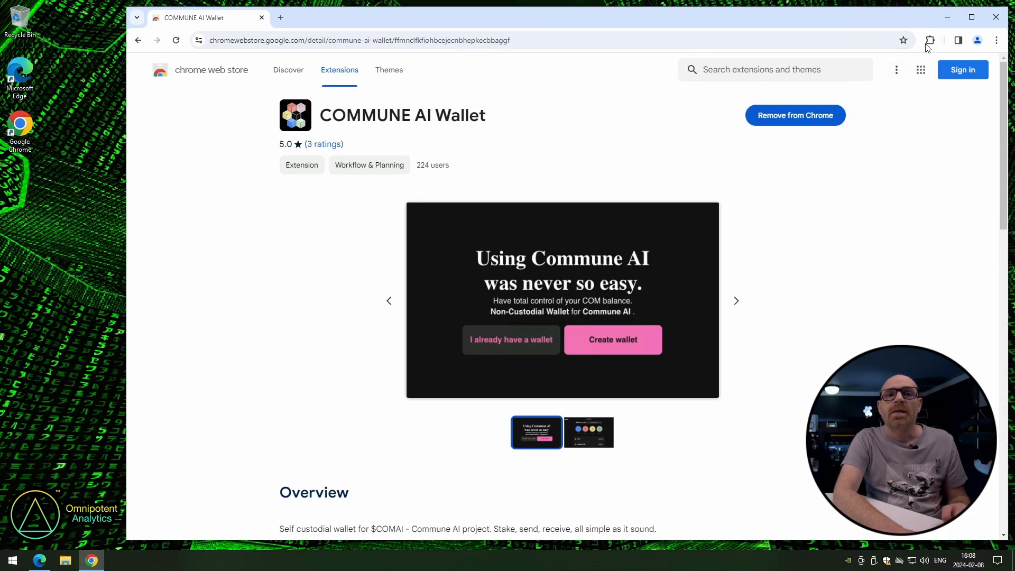
click(930, 40)
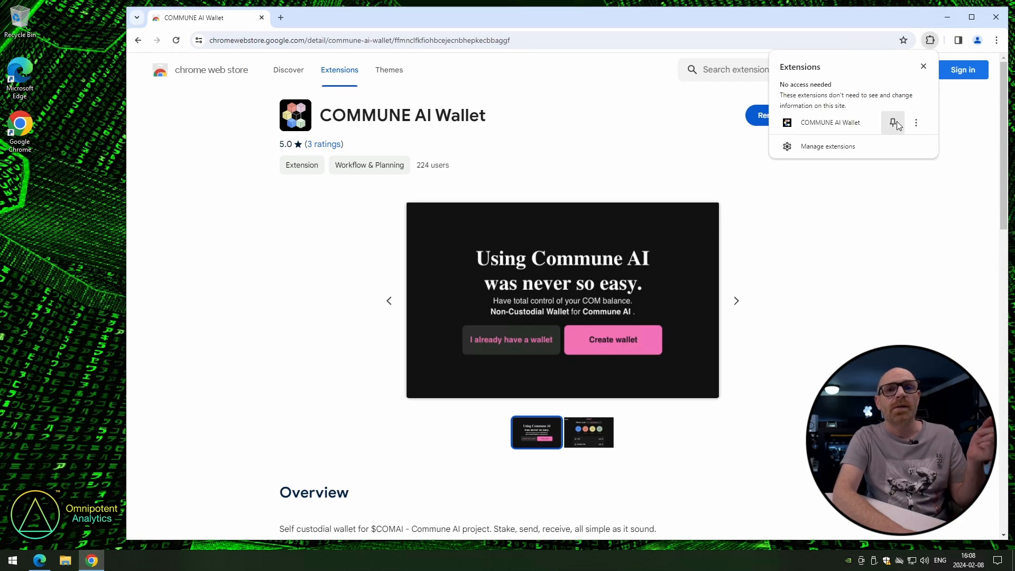
click(893, 123)
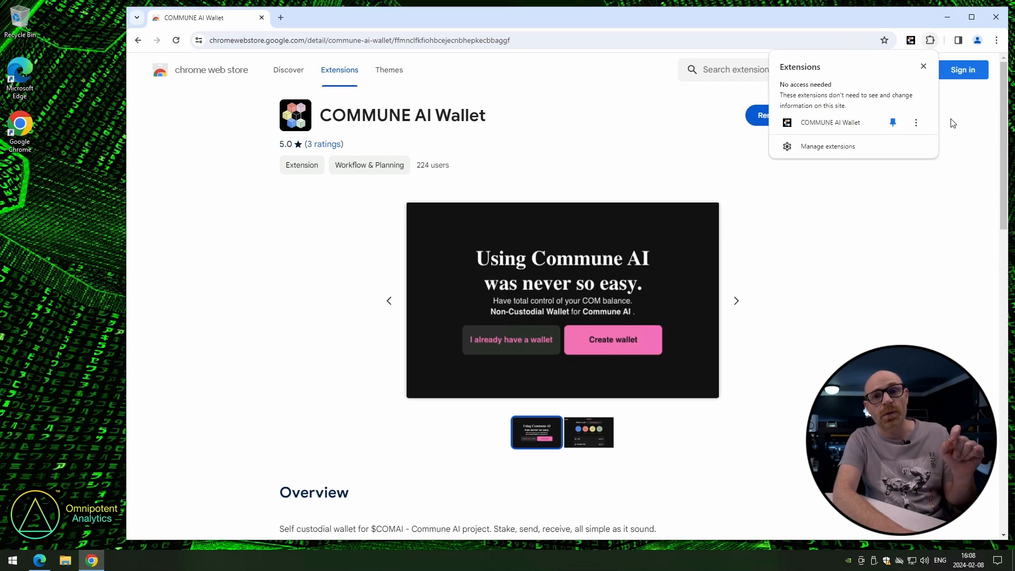
click(910, 40)
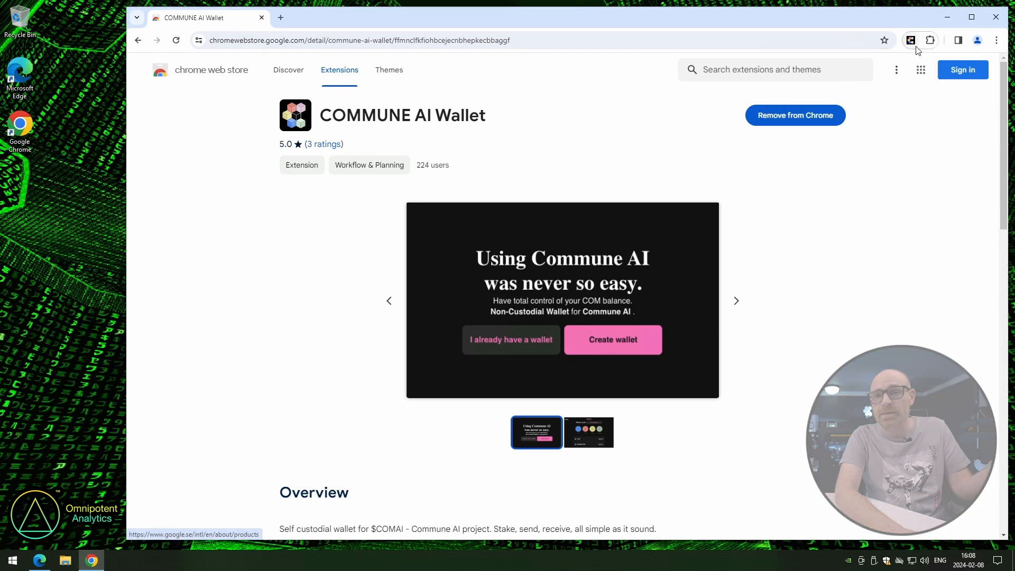
click(910, 41)
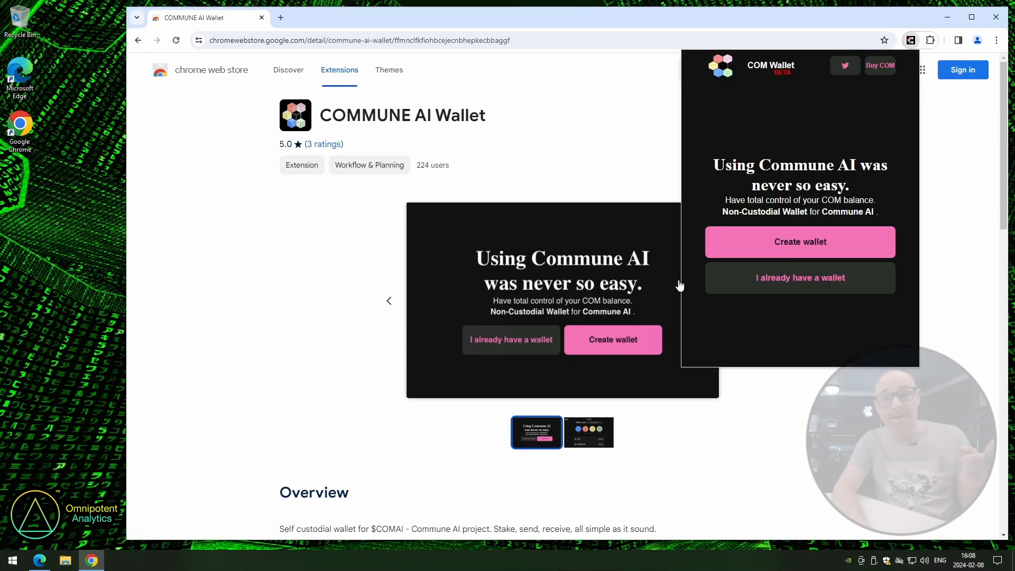
mouse_move(811, 281)
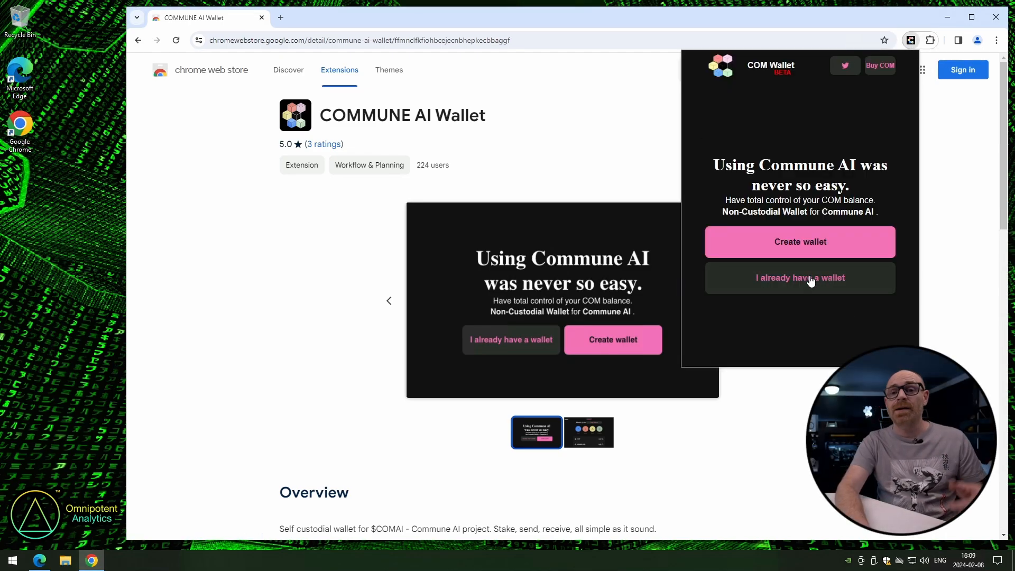
Create a new wallet with a password, reaching a dashboard with 0.00 COMAI and 0.00 staked
click(799, 241)
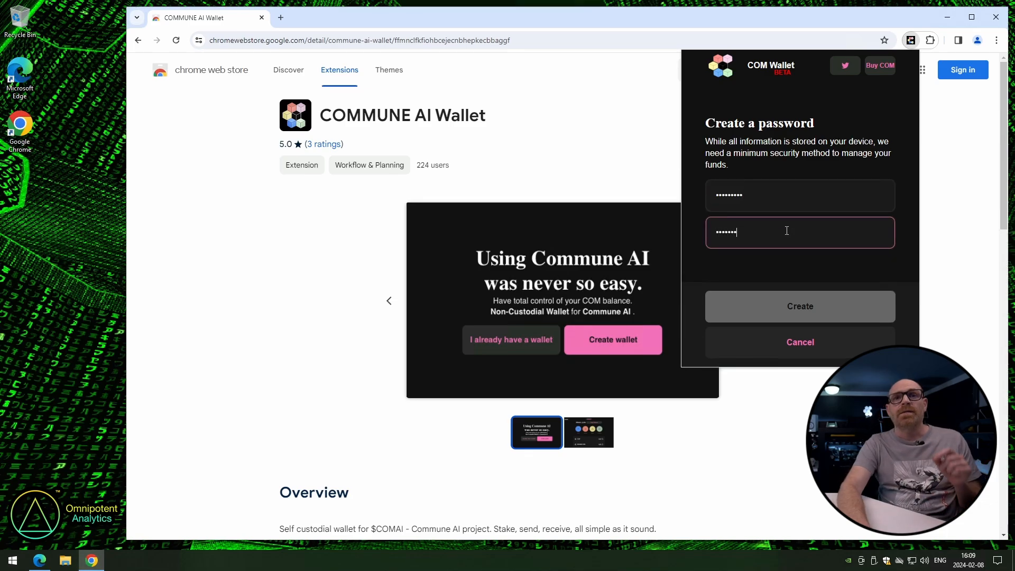
click(799, 307)
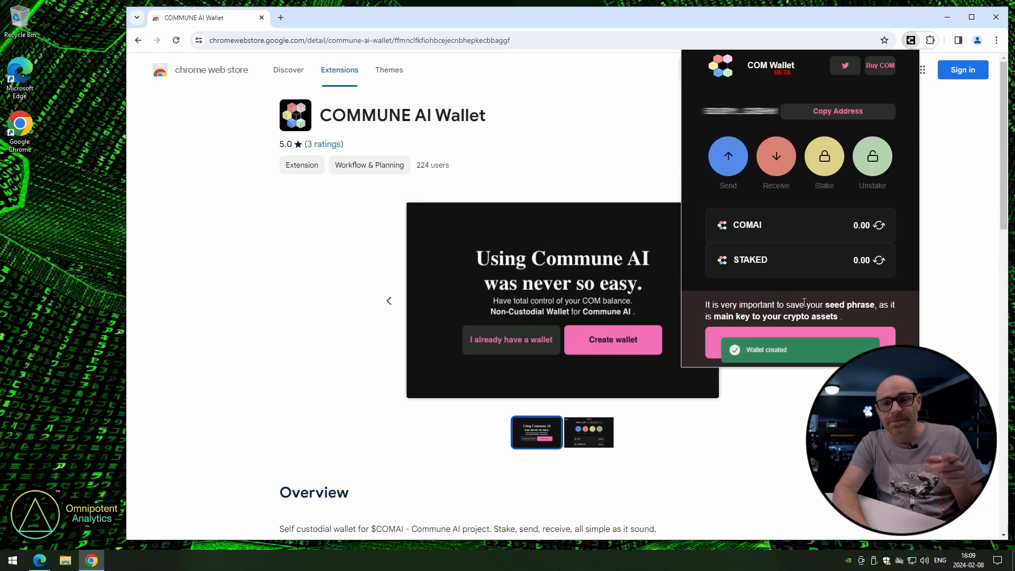
mouse_move(800, 339)
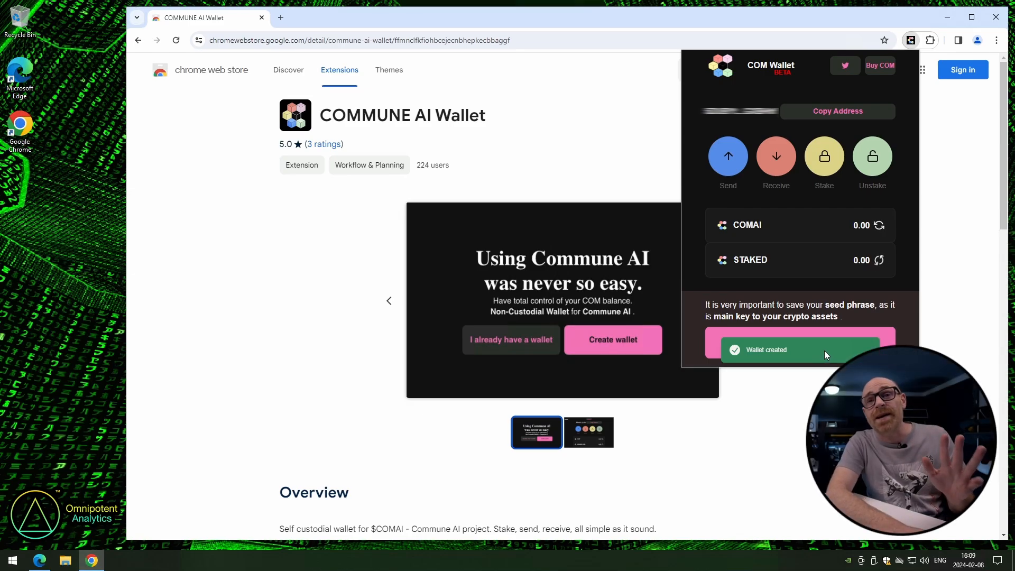
mouse_move(848, 312)
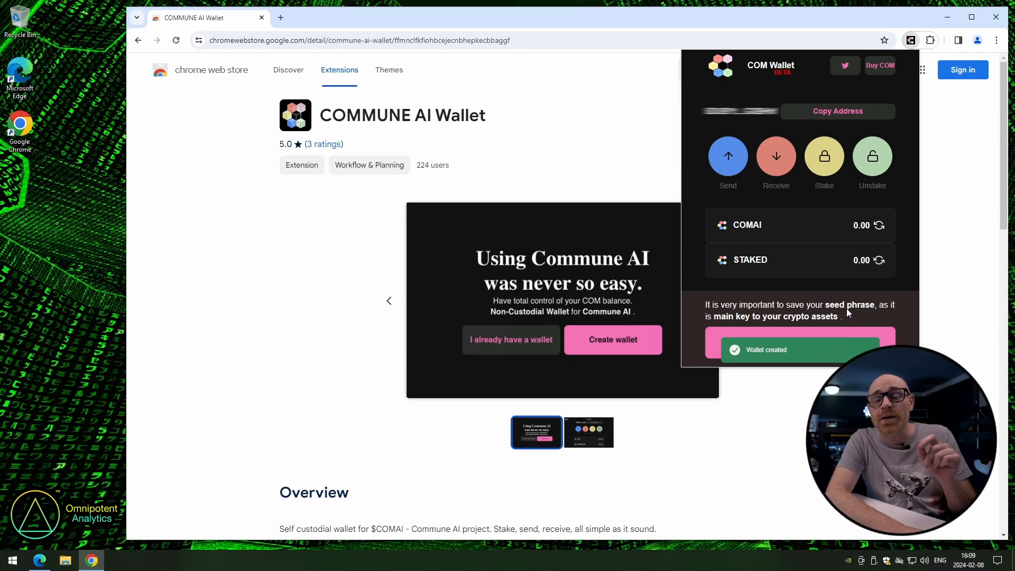
mouse_move(861, 318)
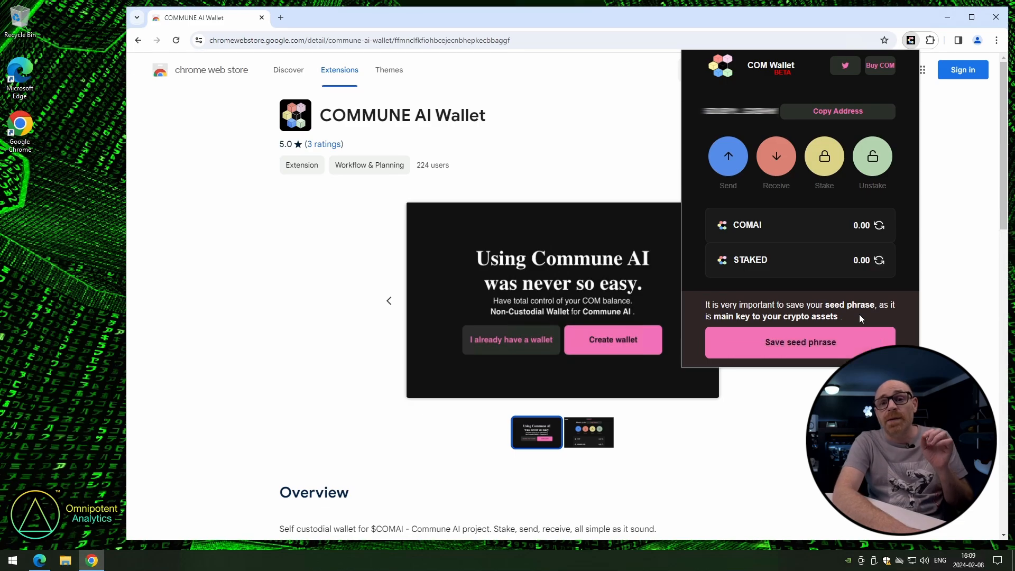
mouse_move(860, 316)
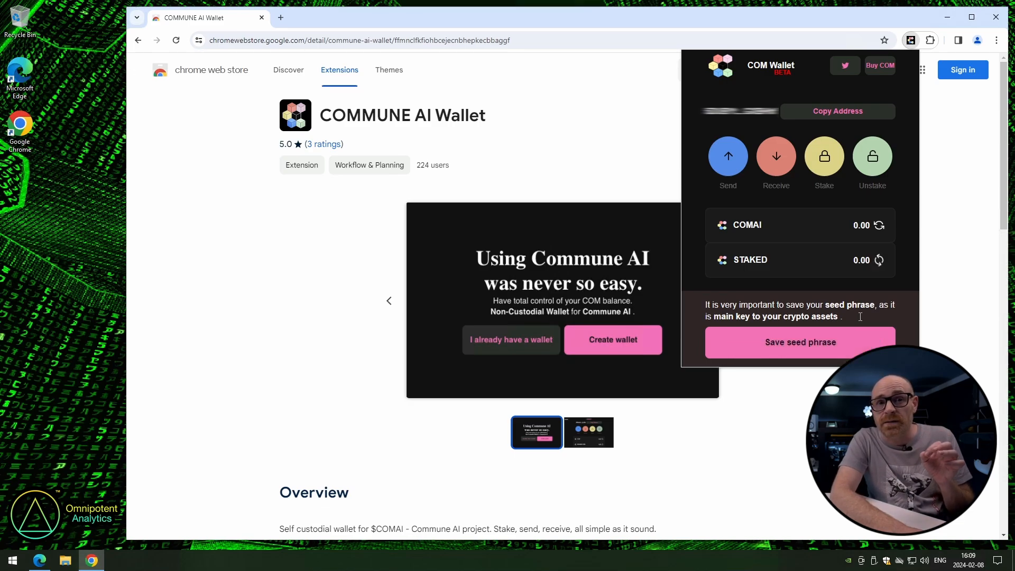
mouse_move(737, 326)
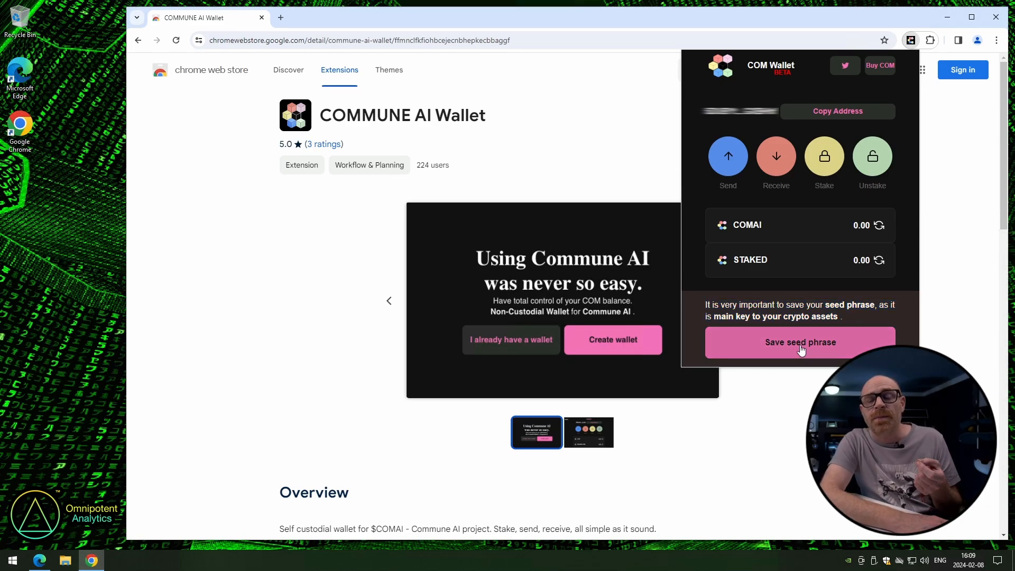
Reveal the 12-word seed phrase and confirm it has been saved
click(799, 341)
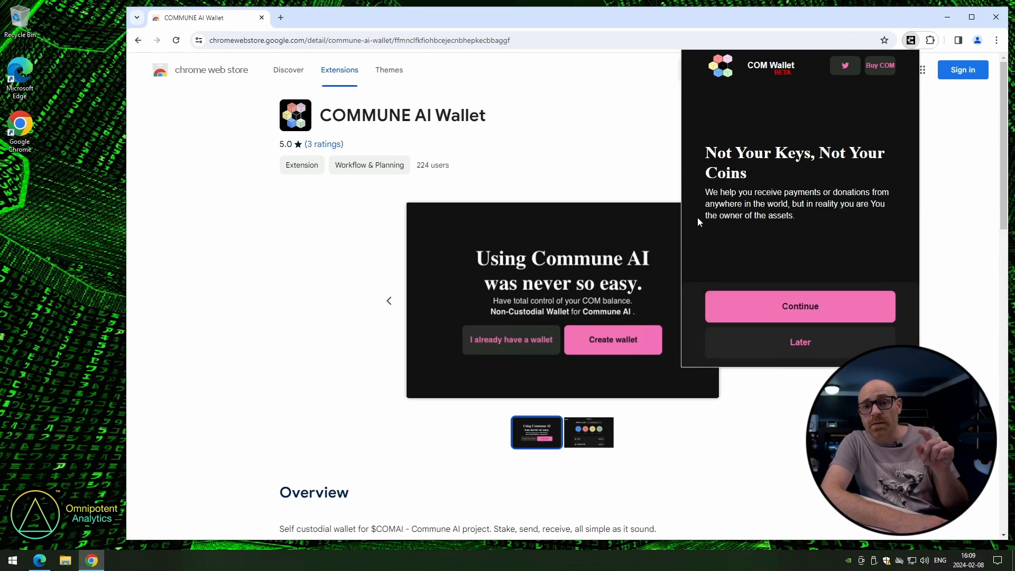
click(799, 307)
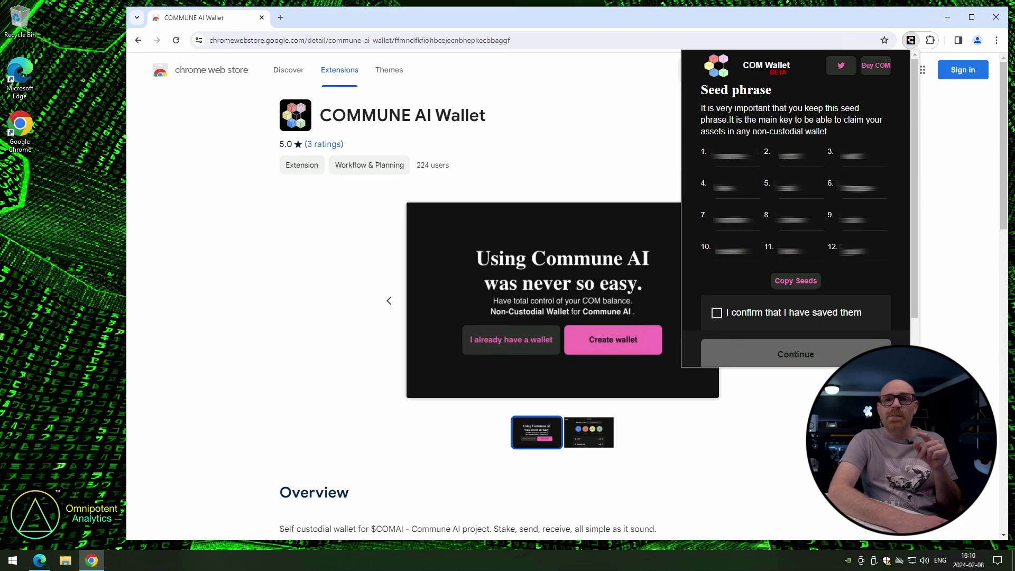
scroll(down, 3)
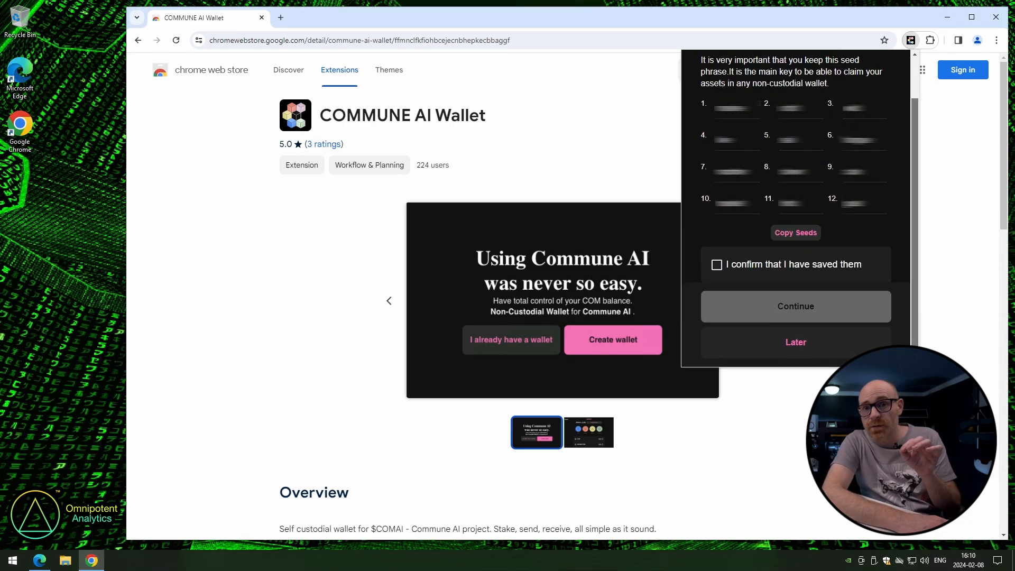
mouse_move(893, 337)
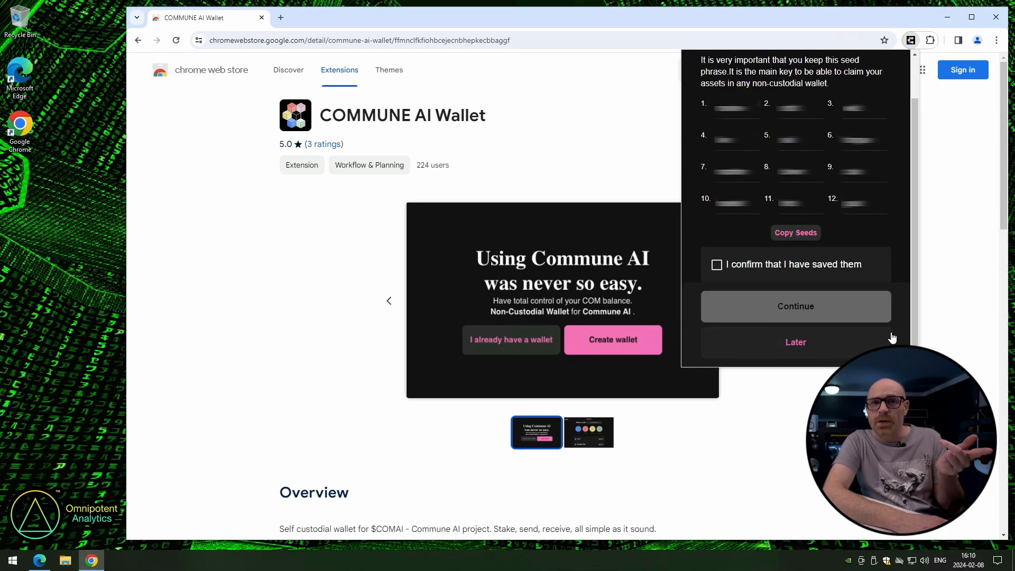
click(716, 265)
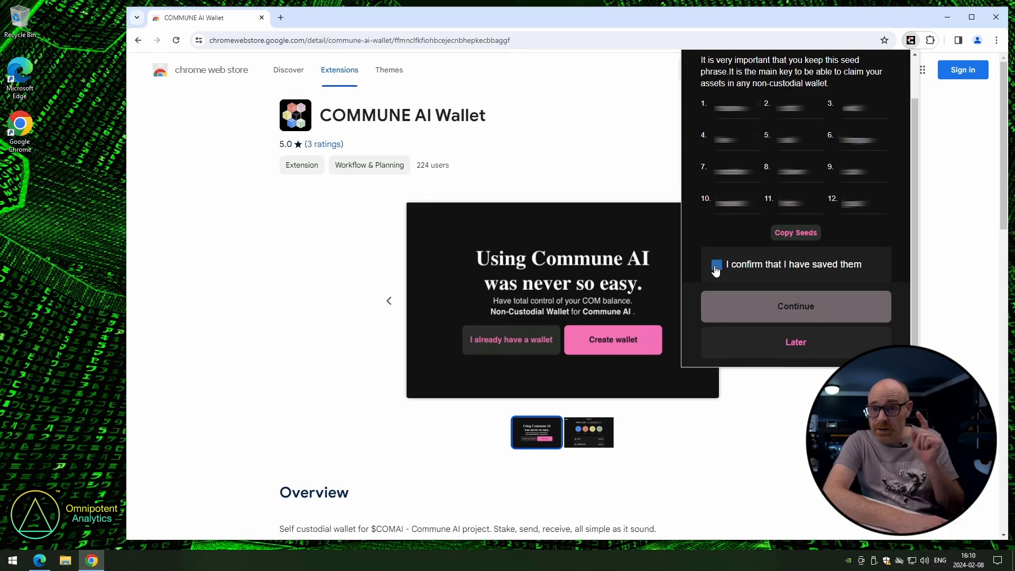
click(716, 264)
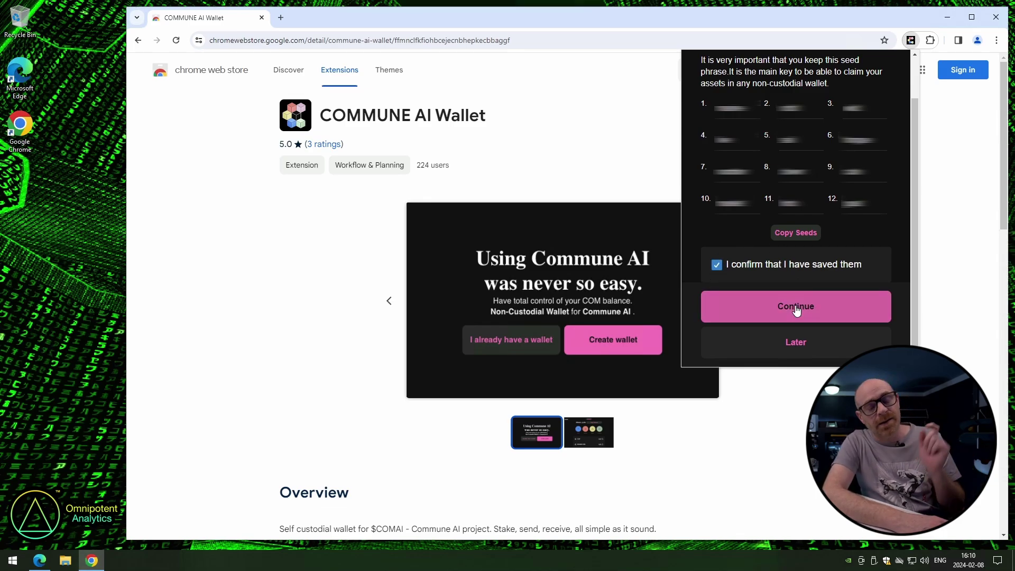
Re-enter the 12 seed words, confirm the check and return to the dashboard
click(795, 306)
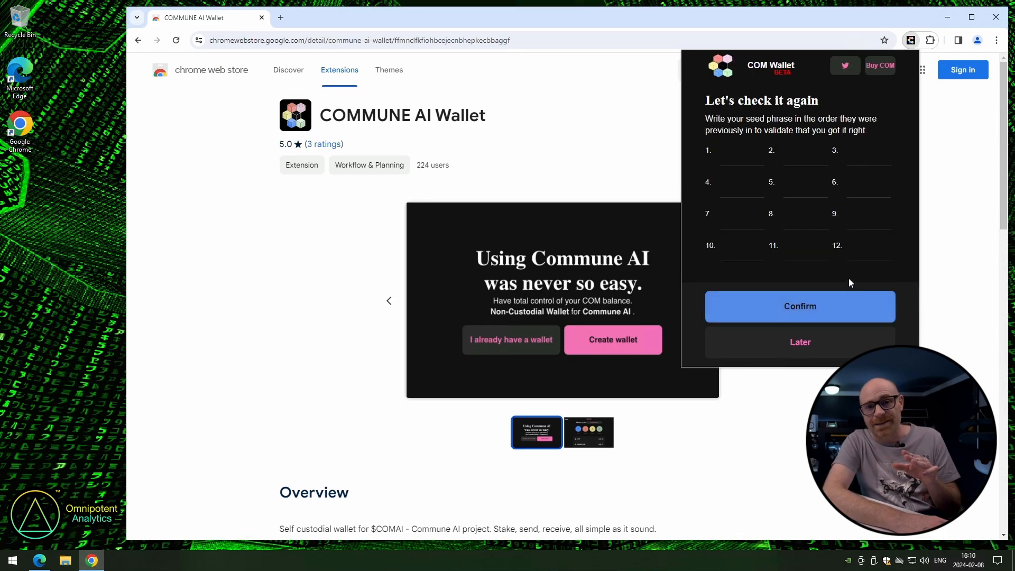
mouse_move(670, 232)
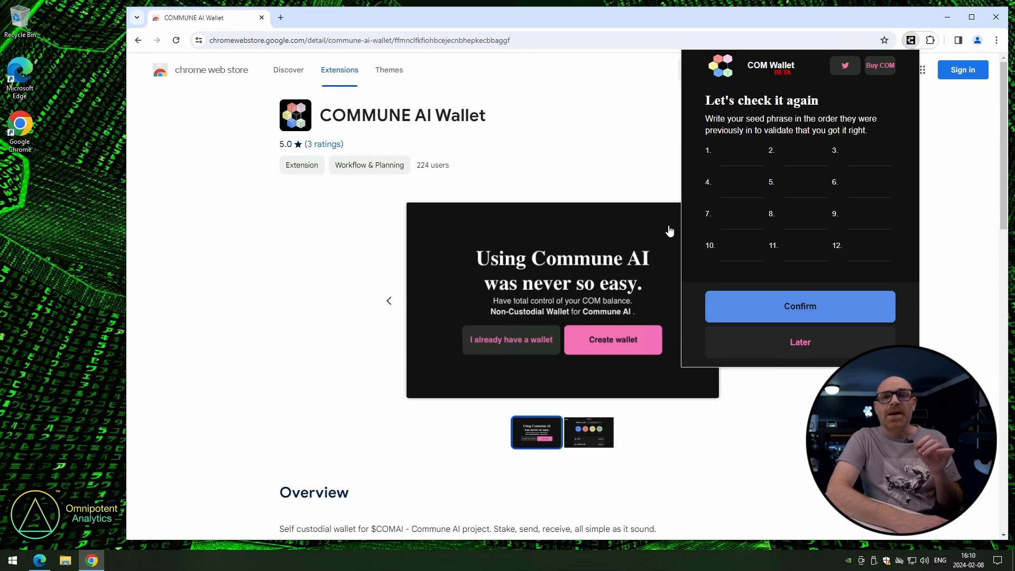
click(741, 154)
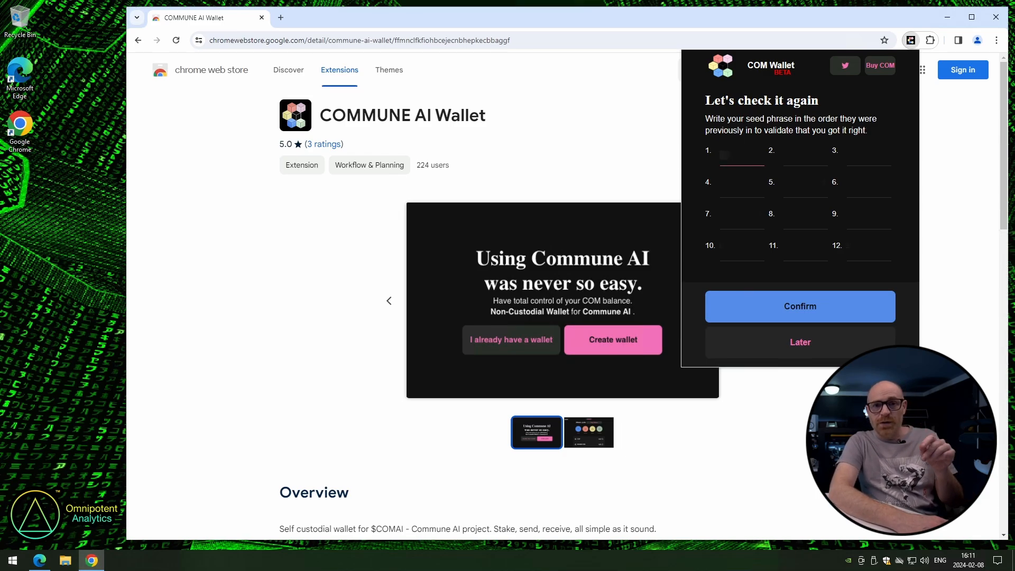
mouse_move(766, 201)
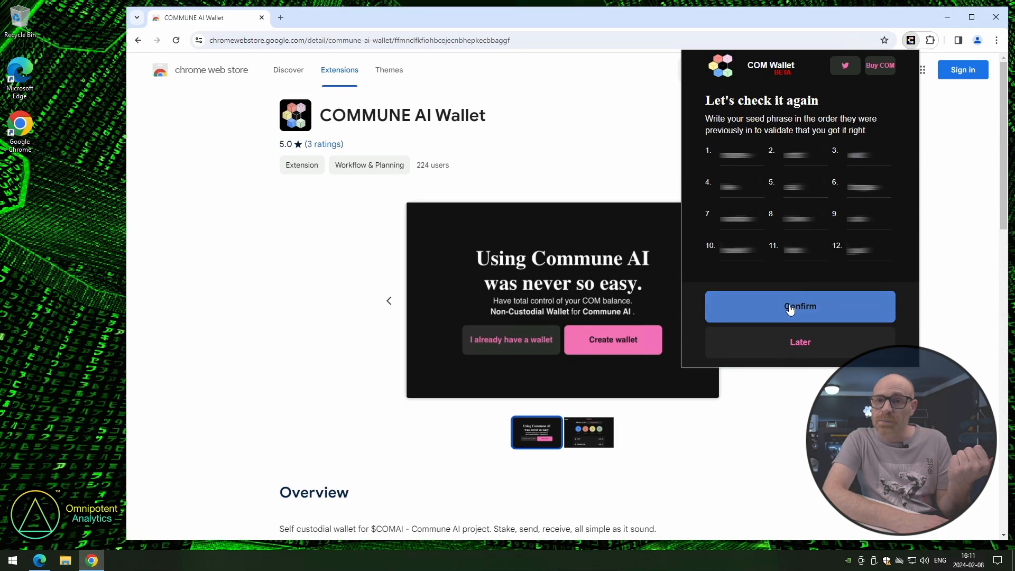
click(799, 307)
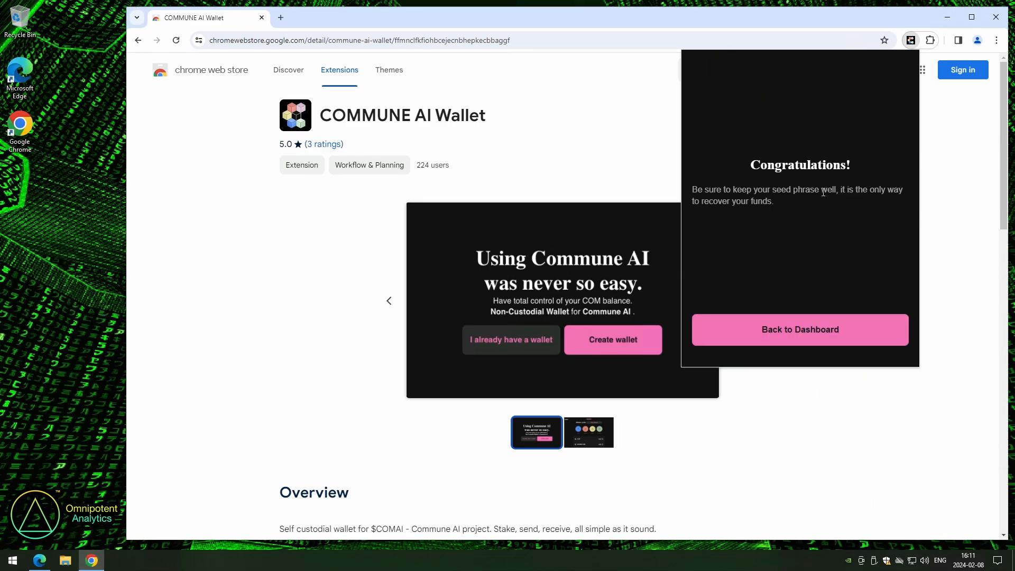
click(799, 329)
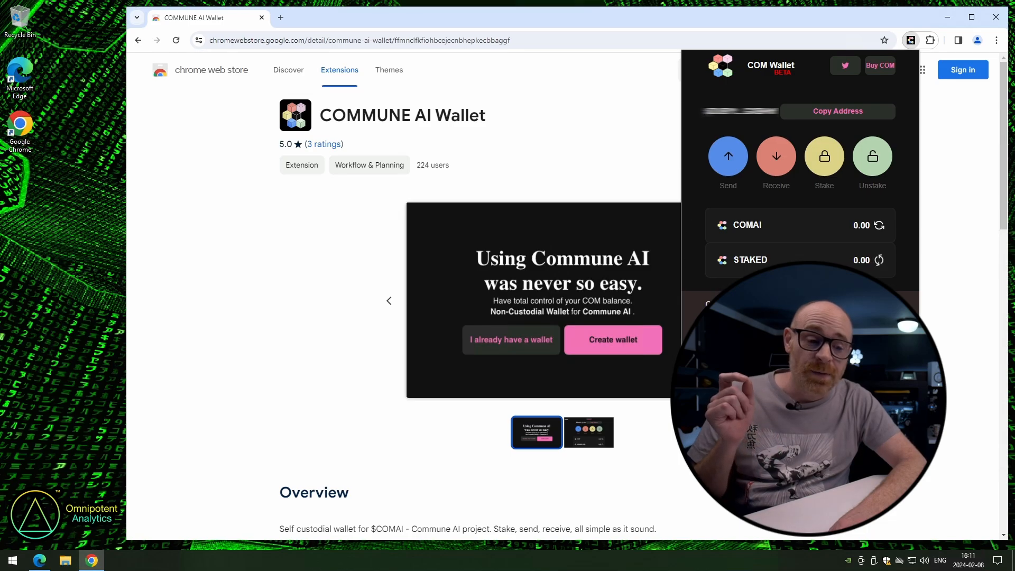
mouse_move(886, 96)
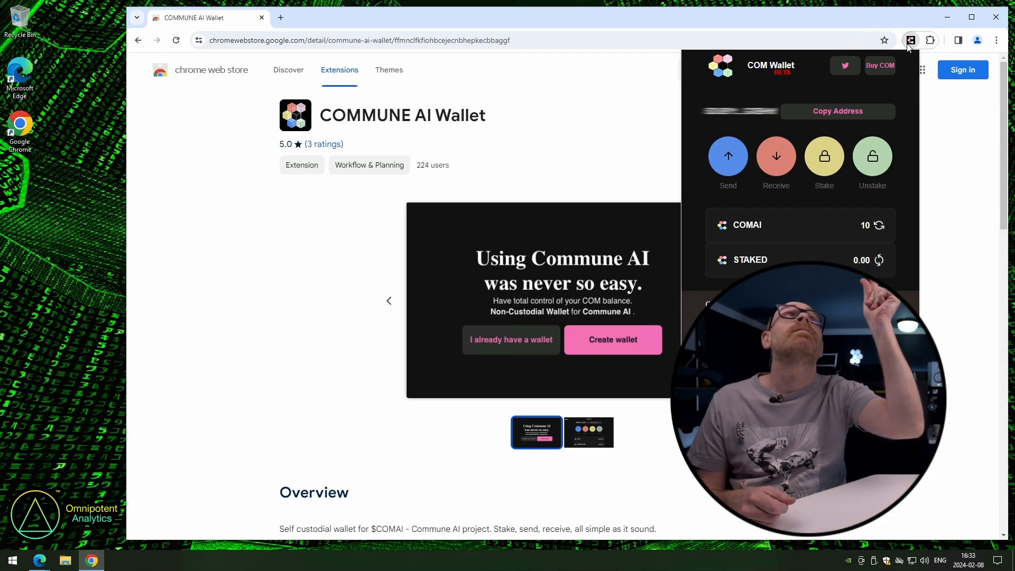
mouse_move(860, 235)
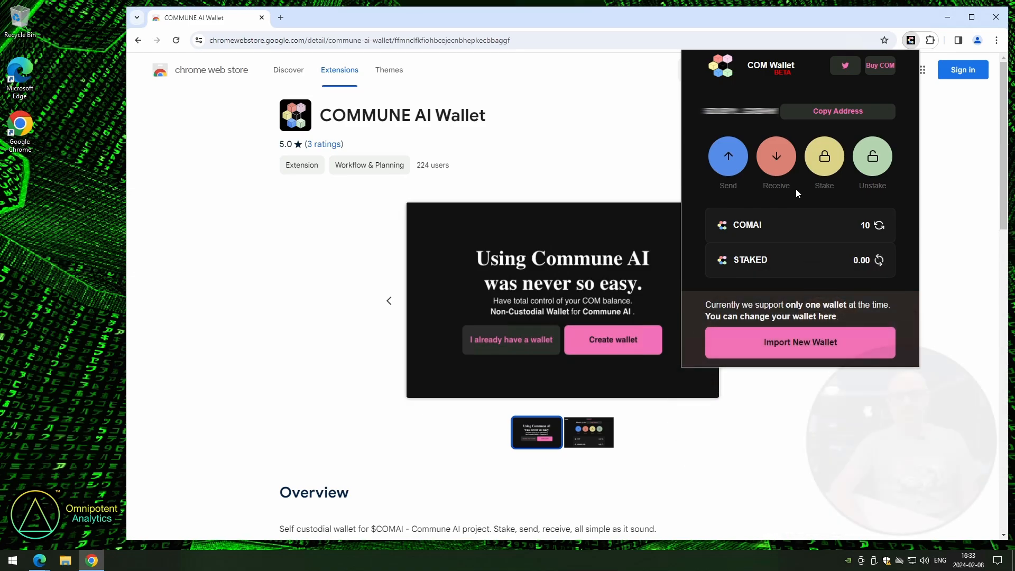
mouse_move(823, 161)
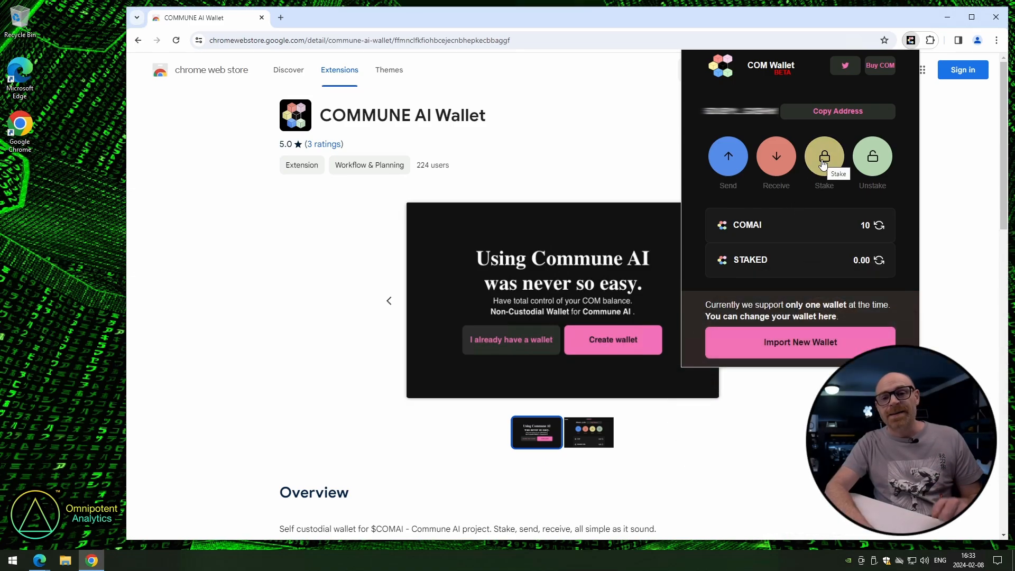
Stake the maximum 10 COMAI, leaving 9.99 staked and 0.01 COMAI free
click(823, 156)
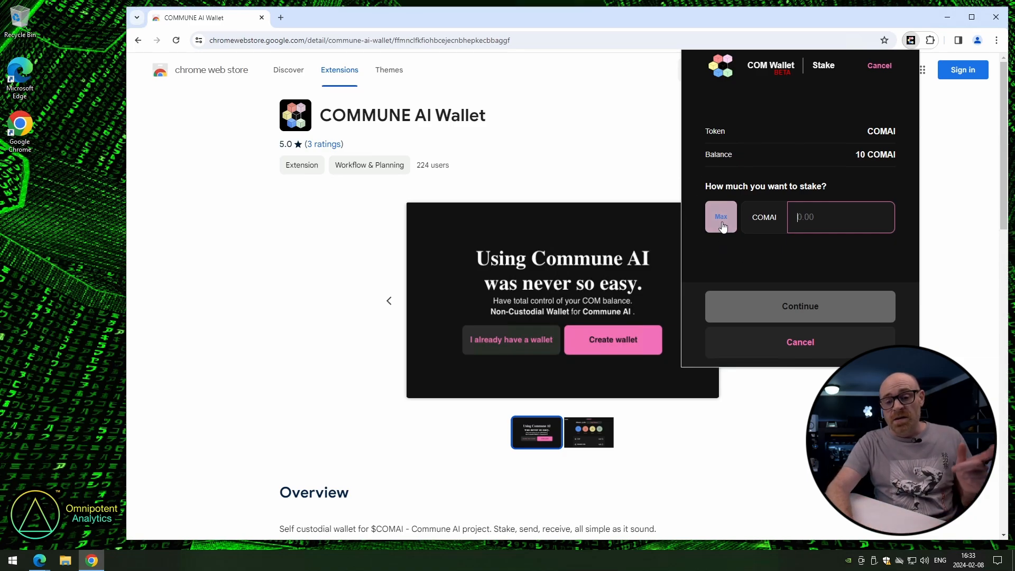
click(721, 217)
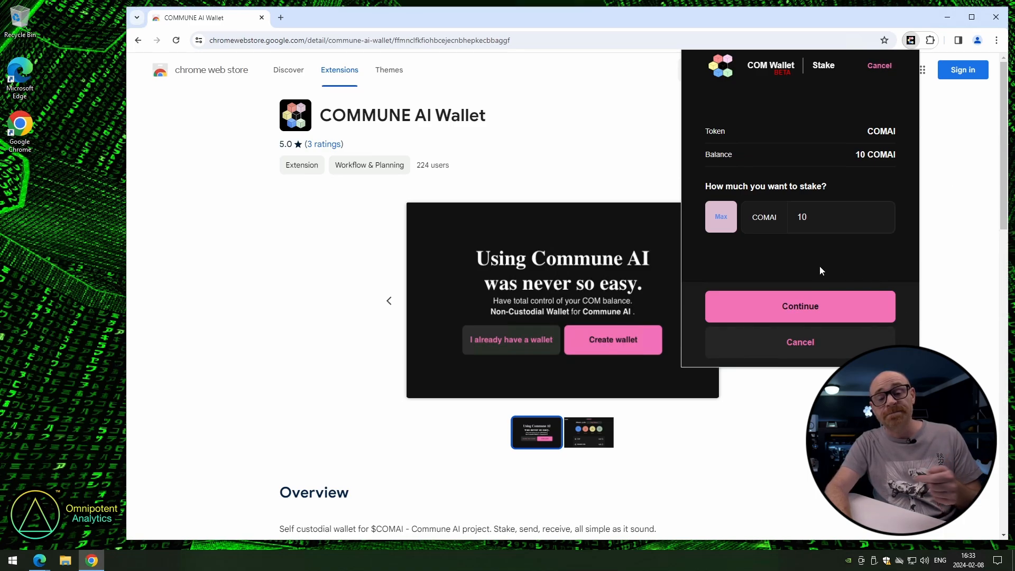
click(799, 306)
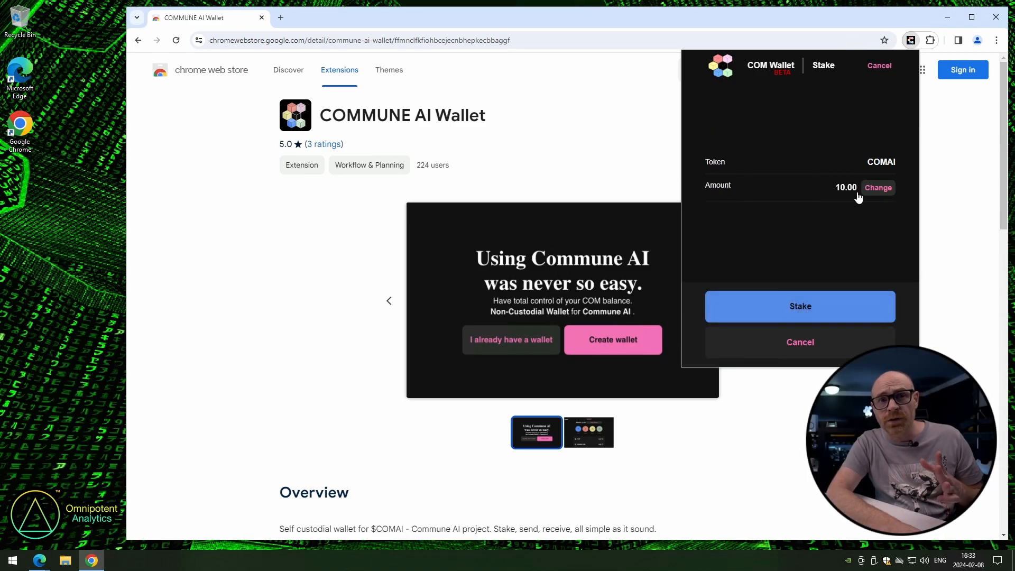
click(799, 307)
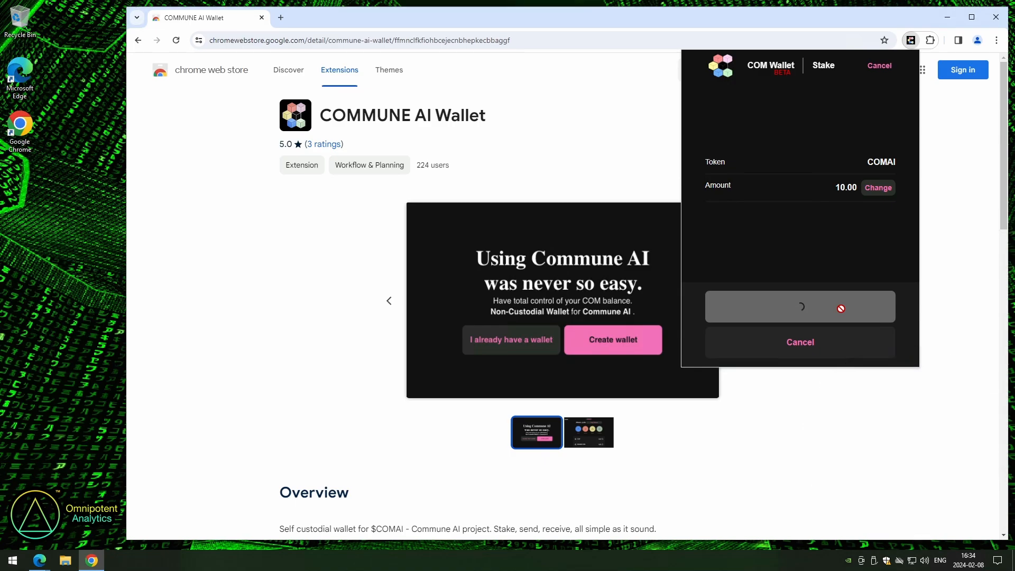
click(799, 341)
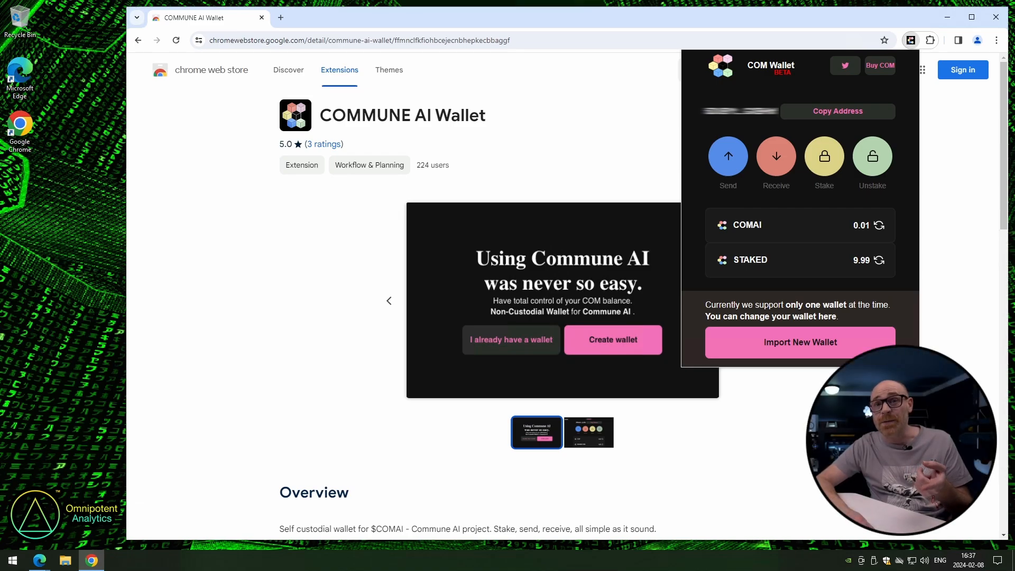
Unstake the maximum 9.99 COMAI, returning to 10 COMAI free with 0.00 staked
click(872, 156)
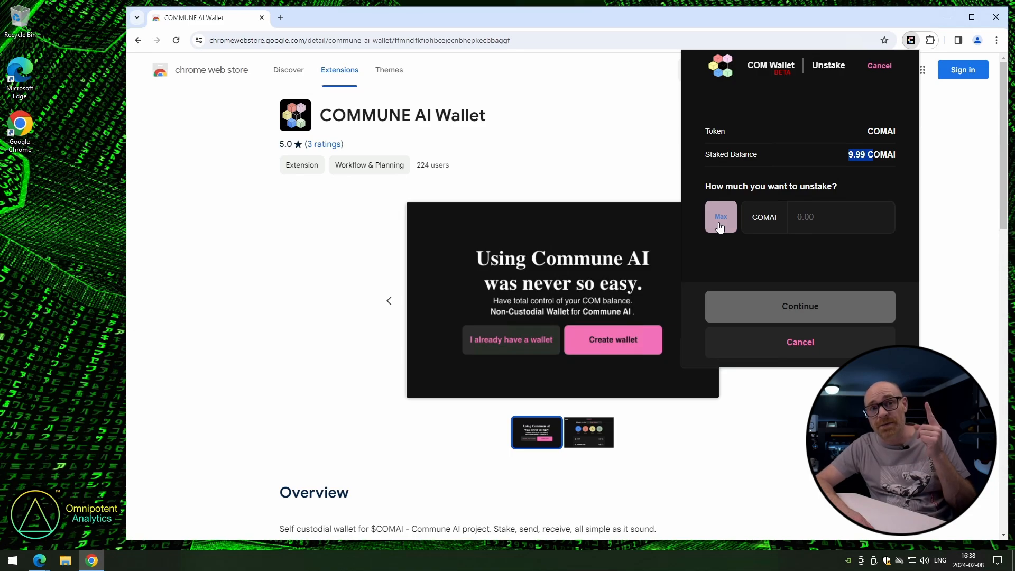
click(720, 216)
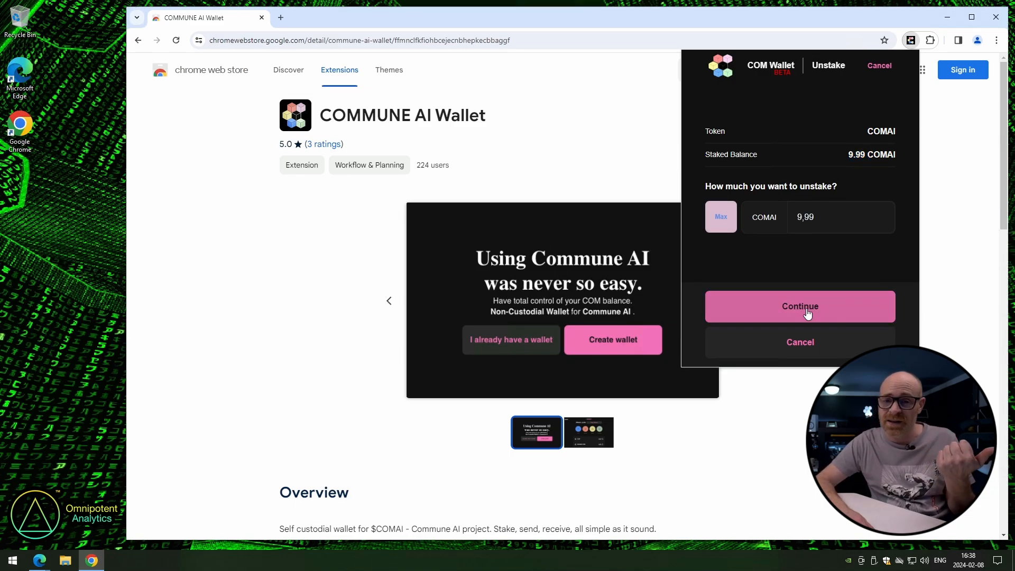
click(800, 307)
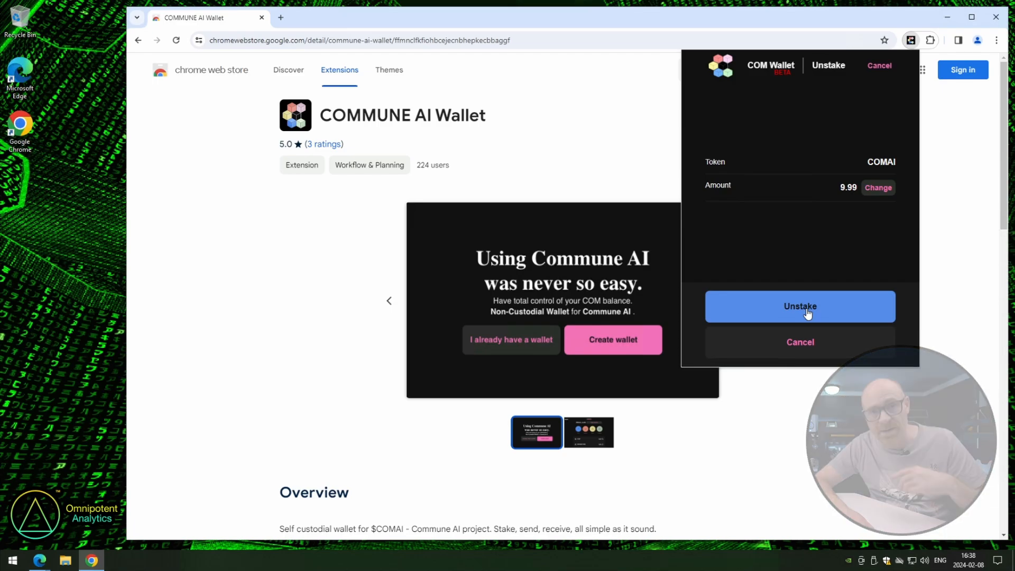
click(799, 306)
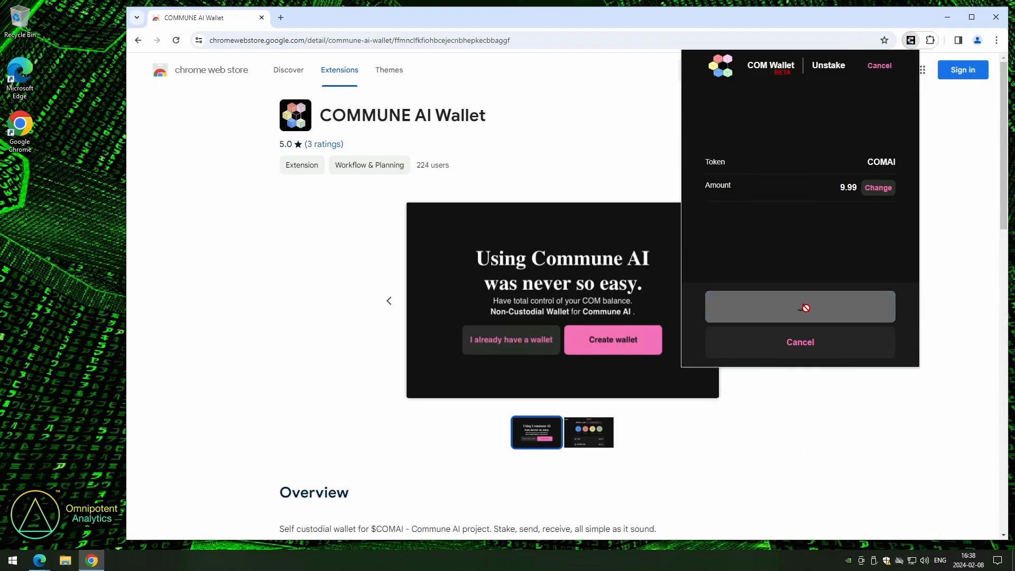
click(799, 342)
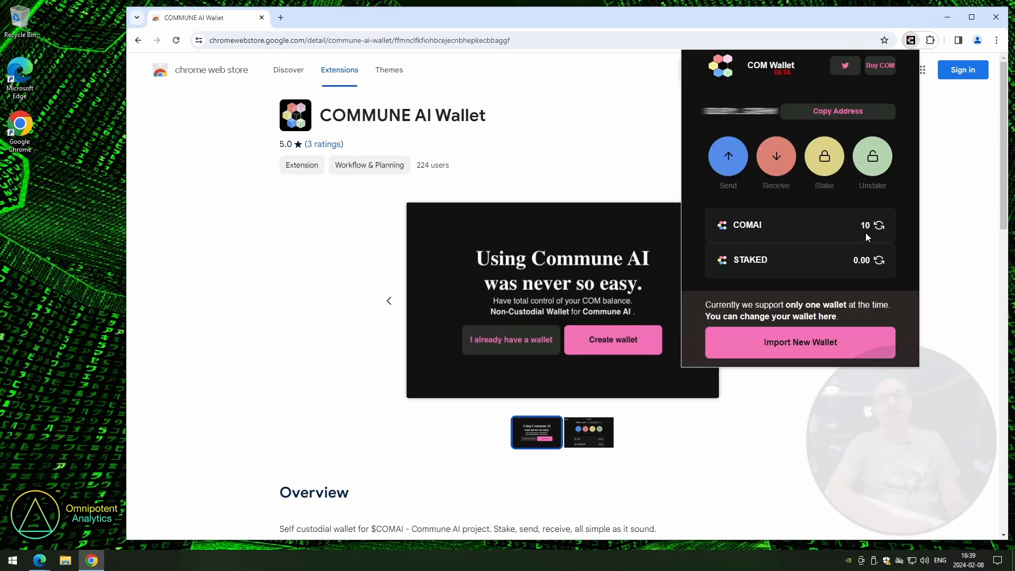
mouse_move(912, 258)
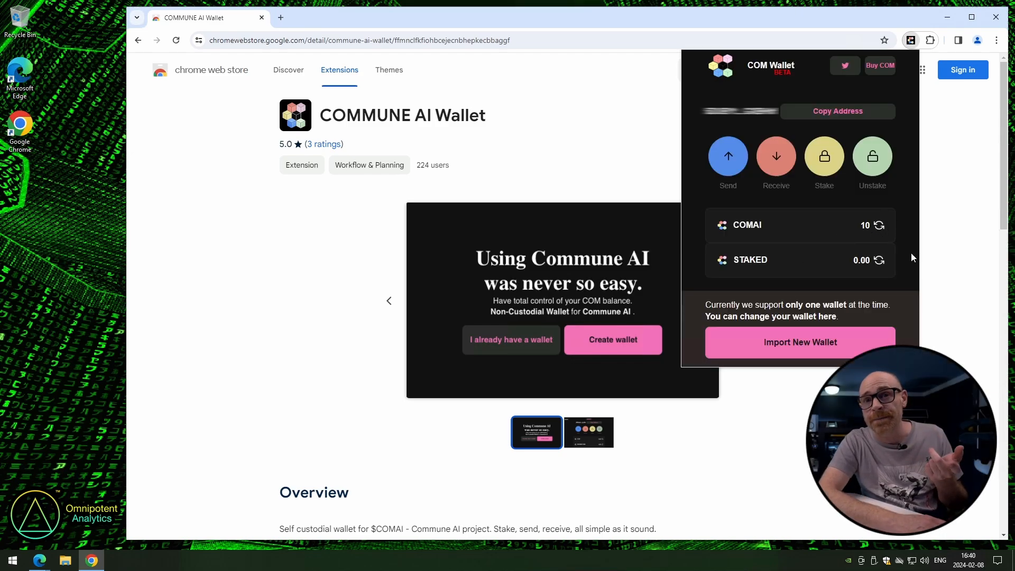
click(775, 157)
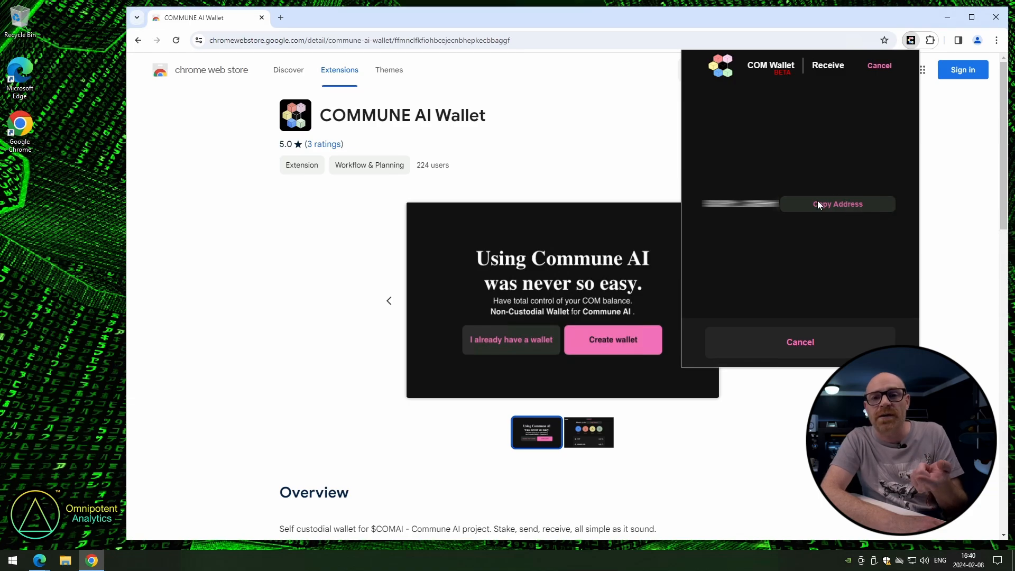
click(879, 66)
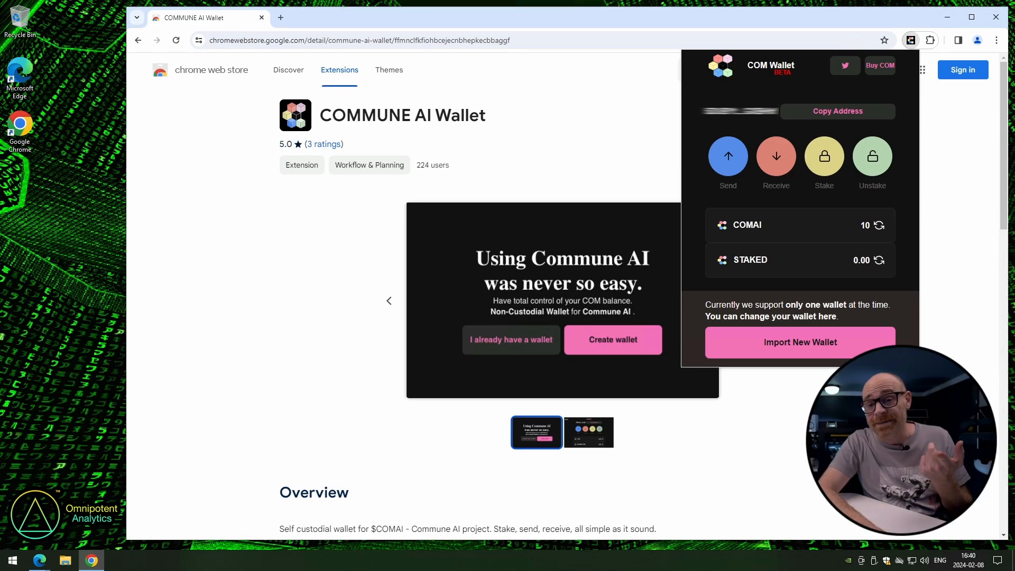
mouse_move(728, 156)
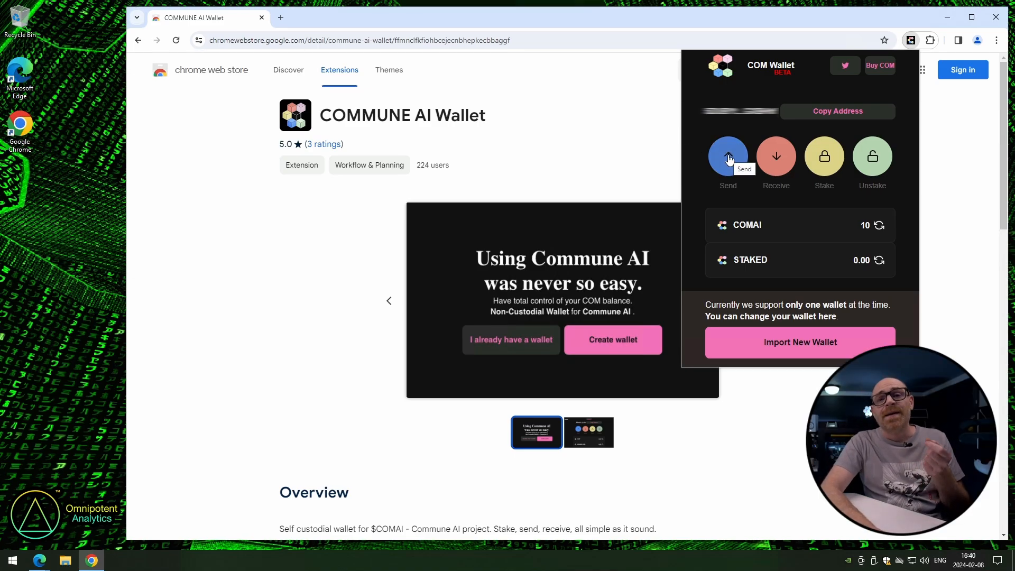
Start a send, accept the destination address and fill the maximum amount of 9.48 COMAI
click(728, 157)
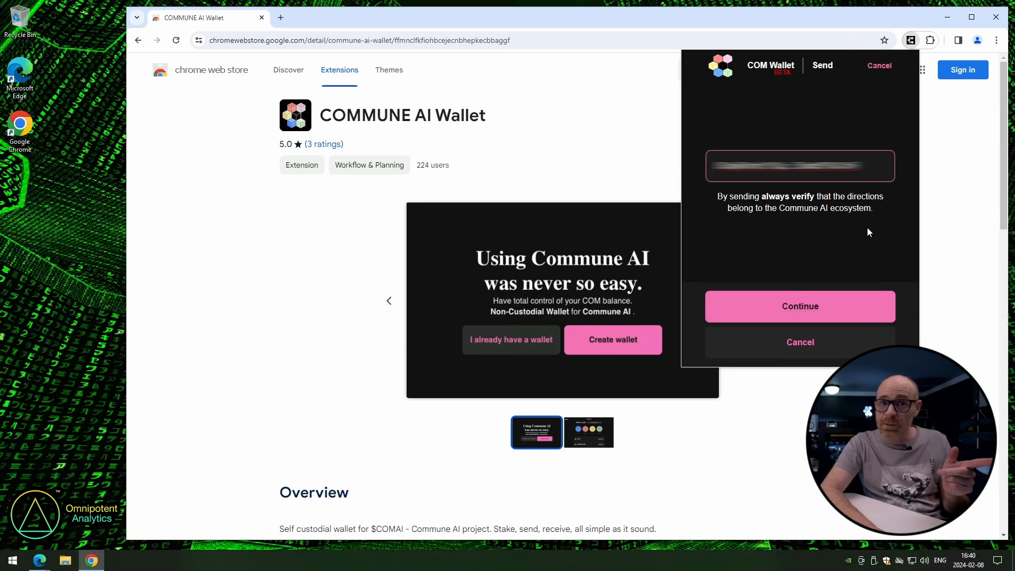
click(800, 305)
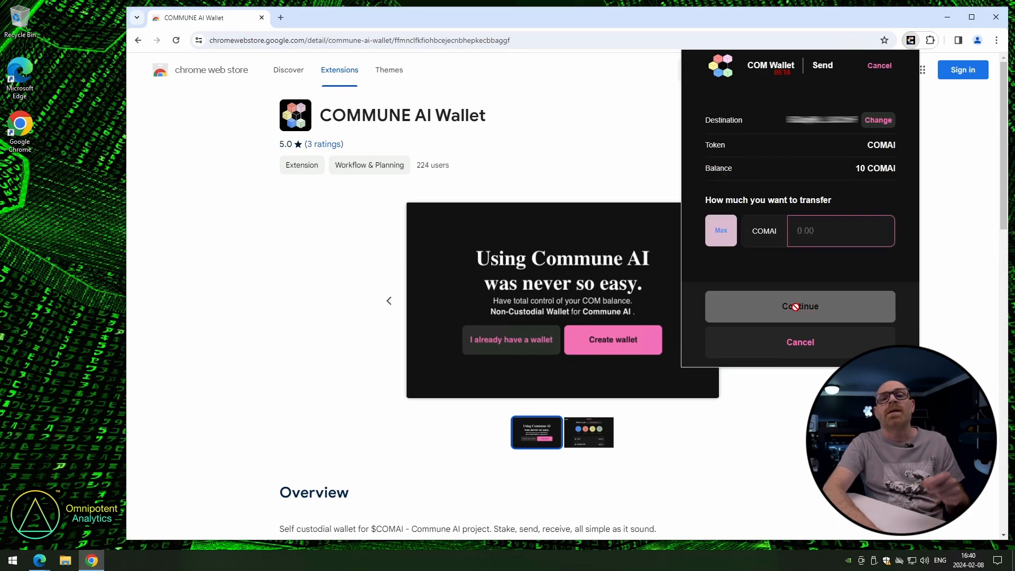
click(720, 230)
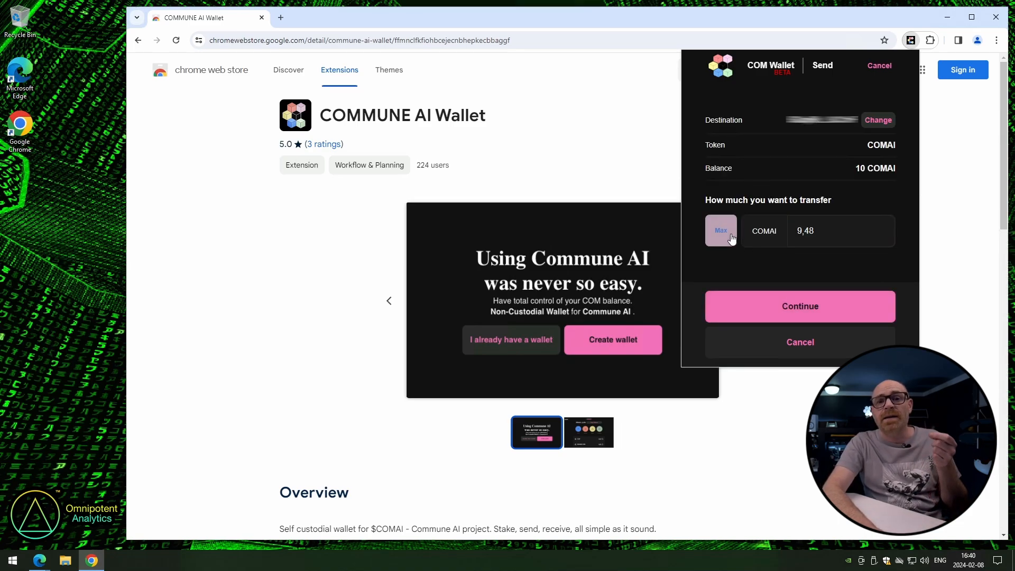
mouse_move(734, 262)
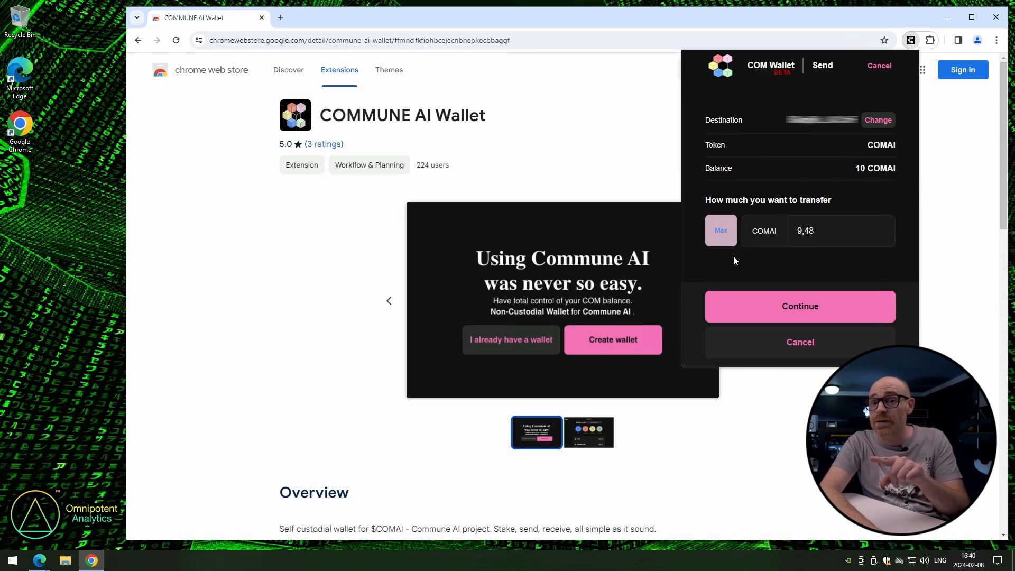
mouse_move(757, 280)
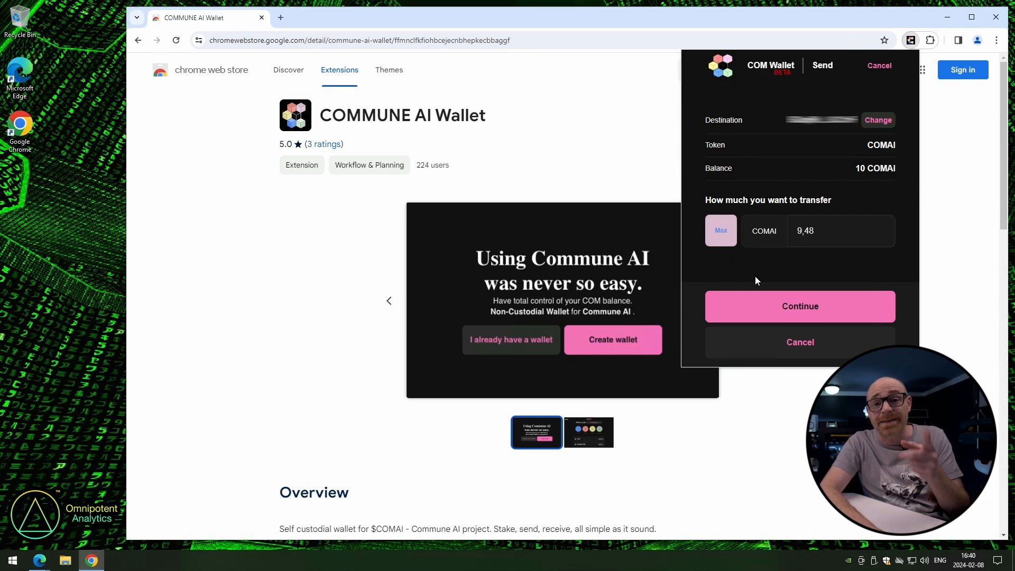
mouse_move(818, 284)
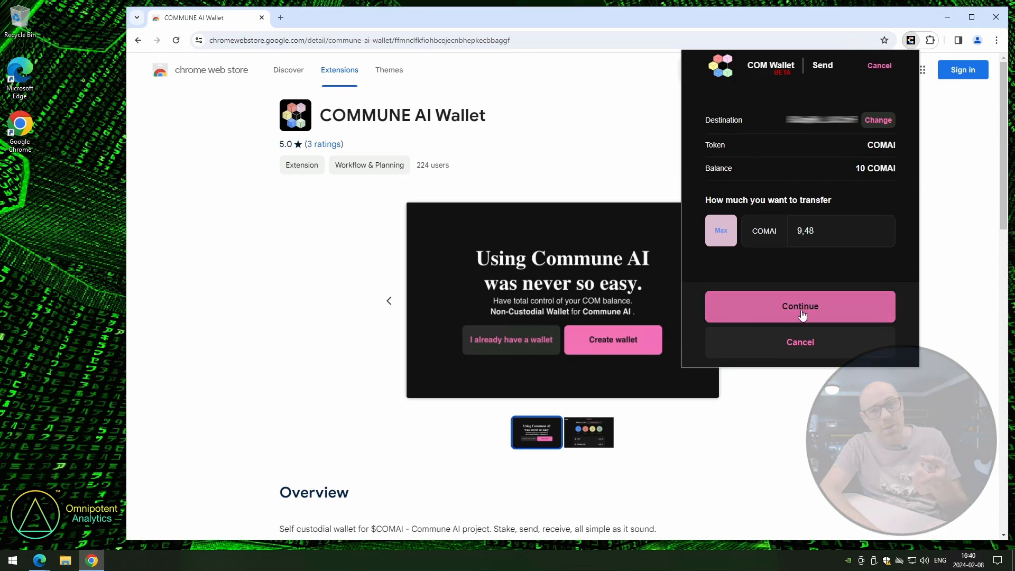
Review the 9.48 COMAI transfer with its 0.52 COMAI fee and send it
click(800, 307)
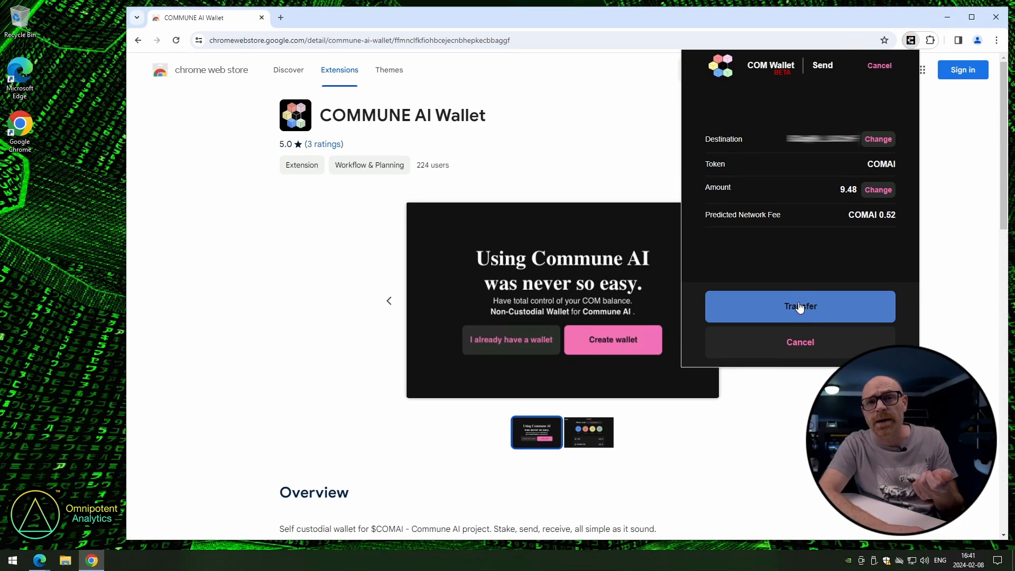
mouse_move(808, 264)
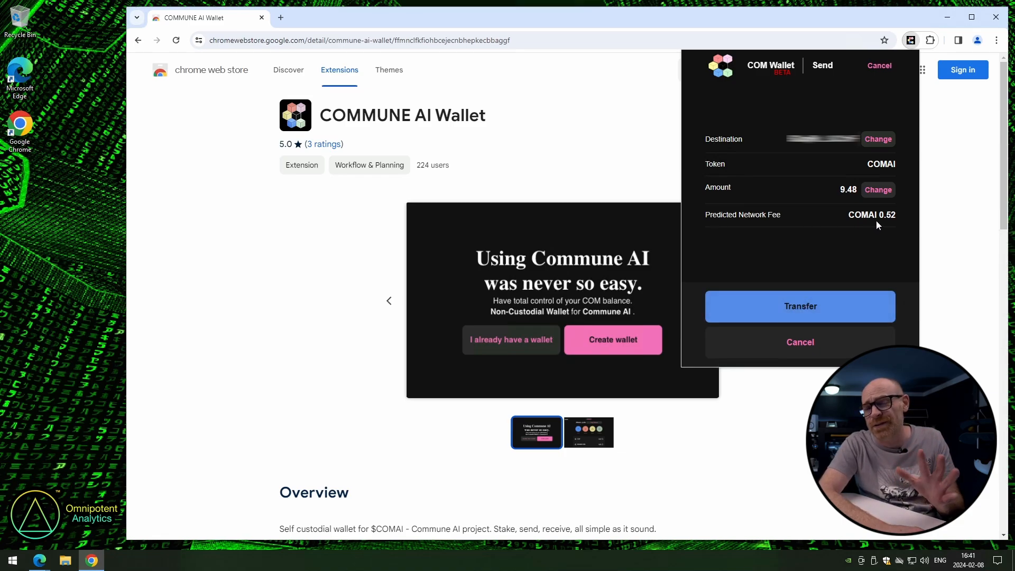
mouse_move(714, 228)
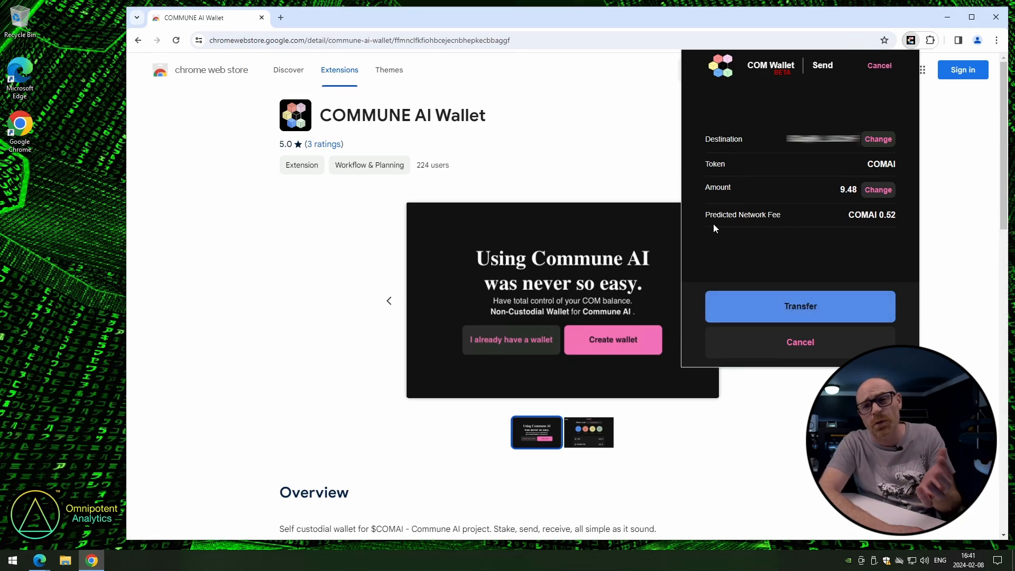
mouse_move(762, 242)
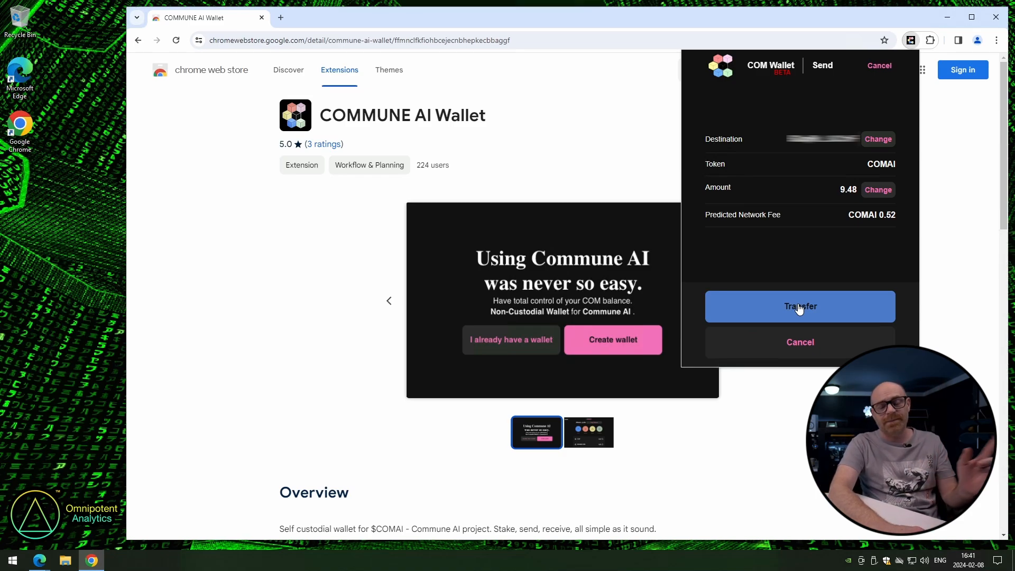
click(799, 307)
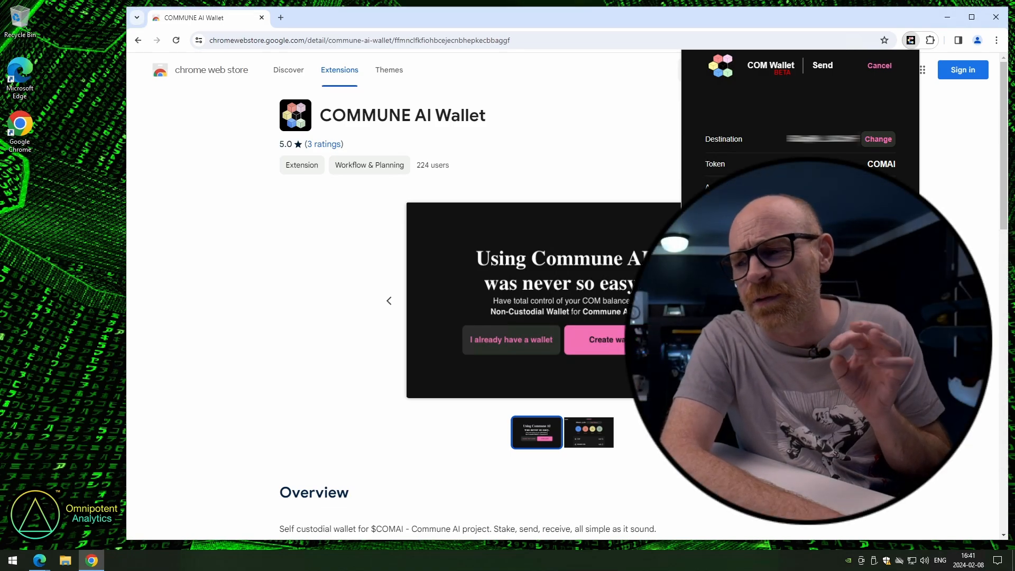
Switch to the Comswap.io tab showing Commune AI token price and chart, revealing the site URL
click(879, 66)
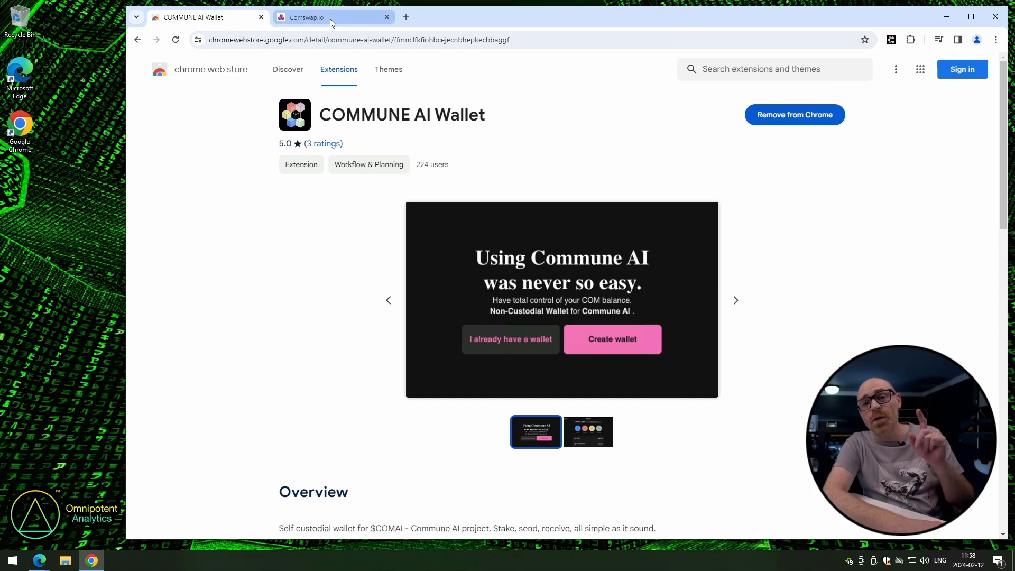
click(329, 17)
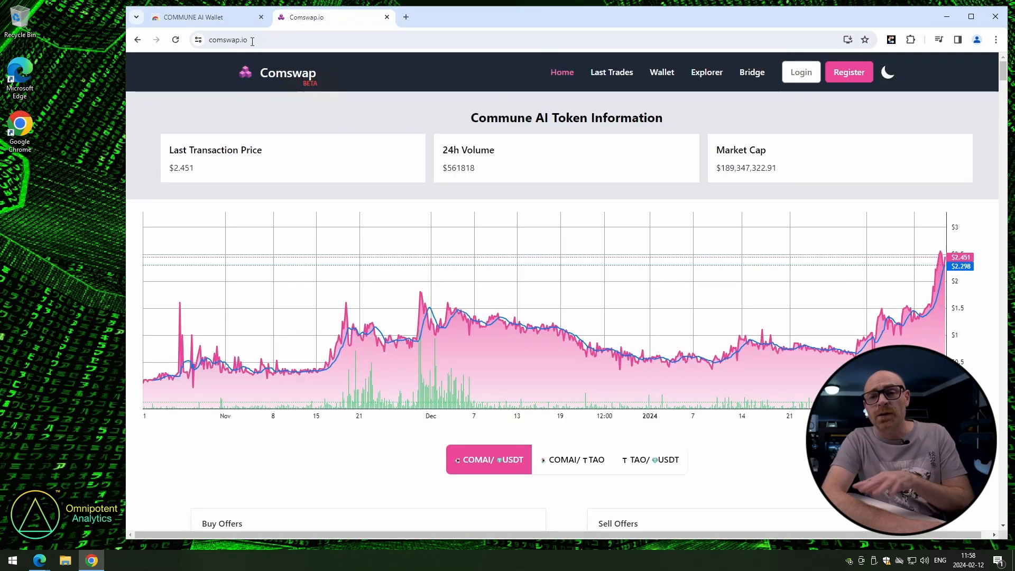
click(227, 39)
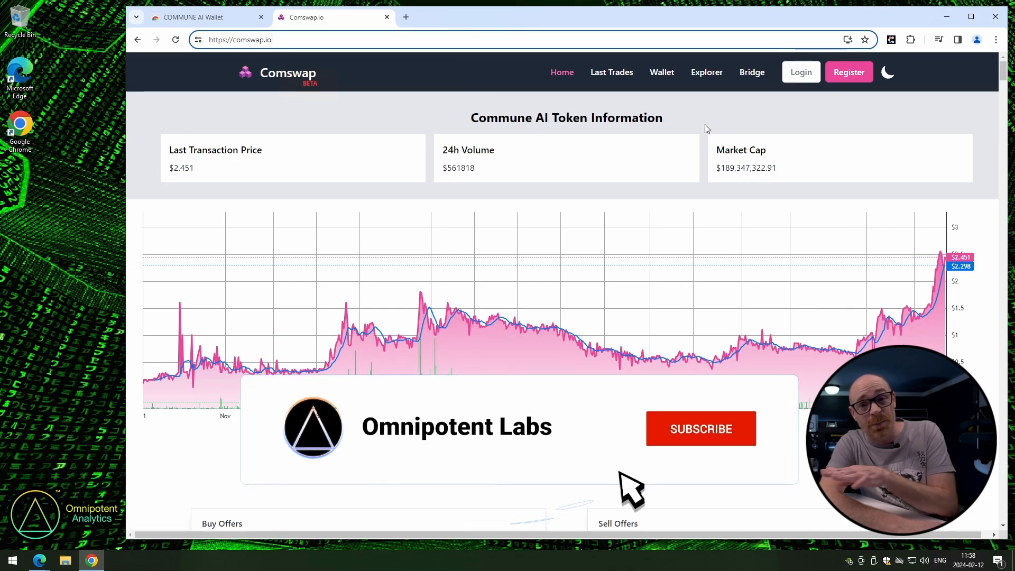
click(700, 429)
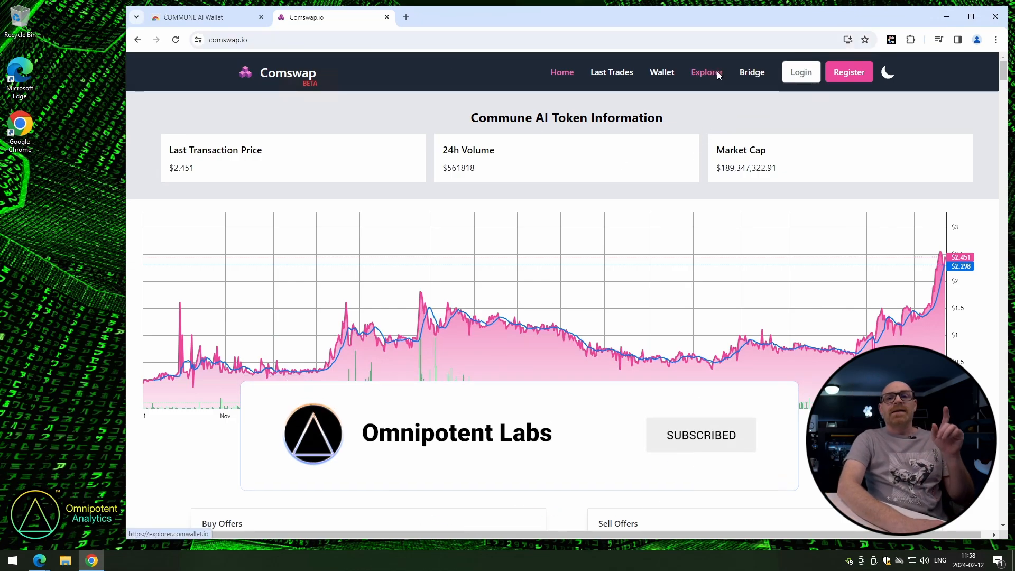
Show the wallet's four transactions (two addStake, removeStake, transfer) in ComExplorer
click(705, 72)
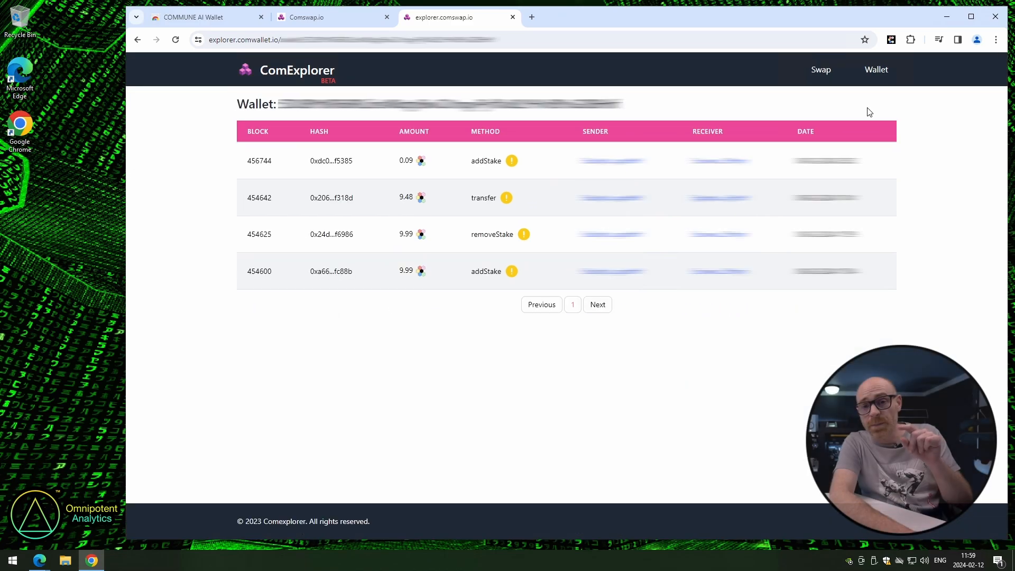
mouse_move(884, 107)
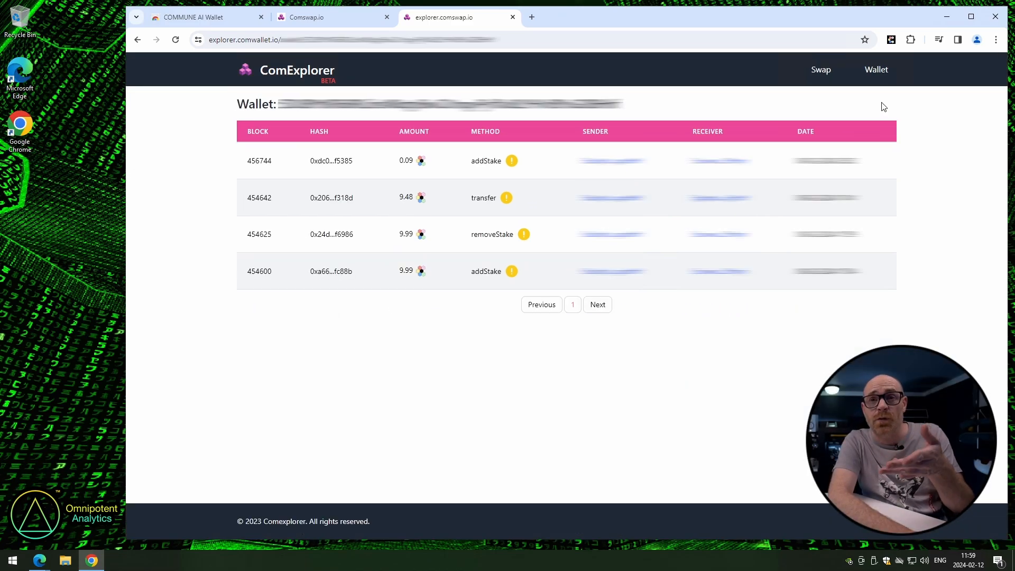
mouse_move(564, 296)
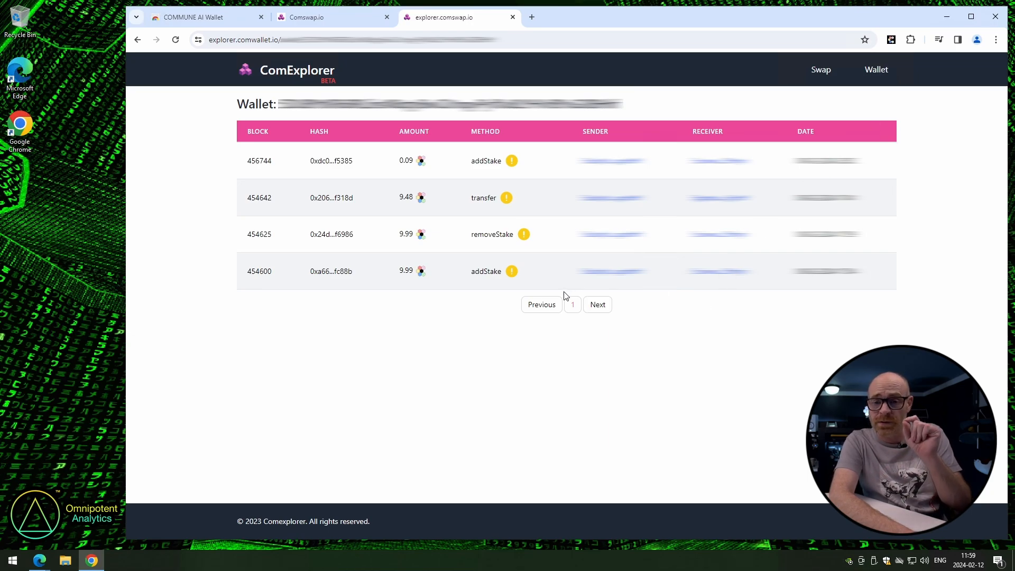
mouse_move(581, 302)
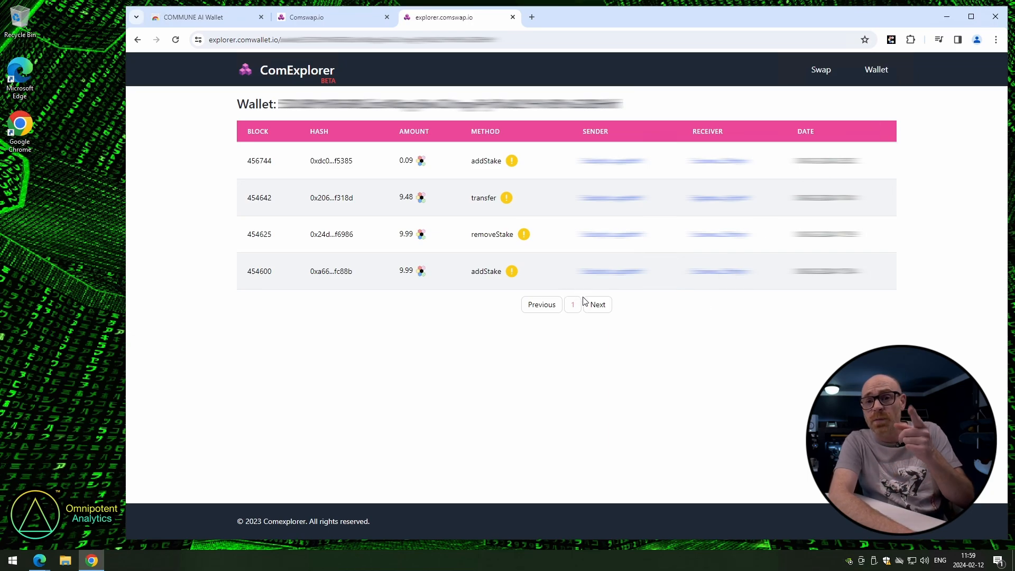
mouse_move(748, 91)
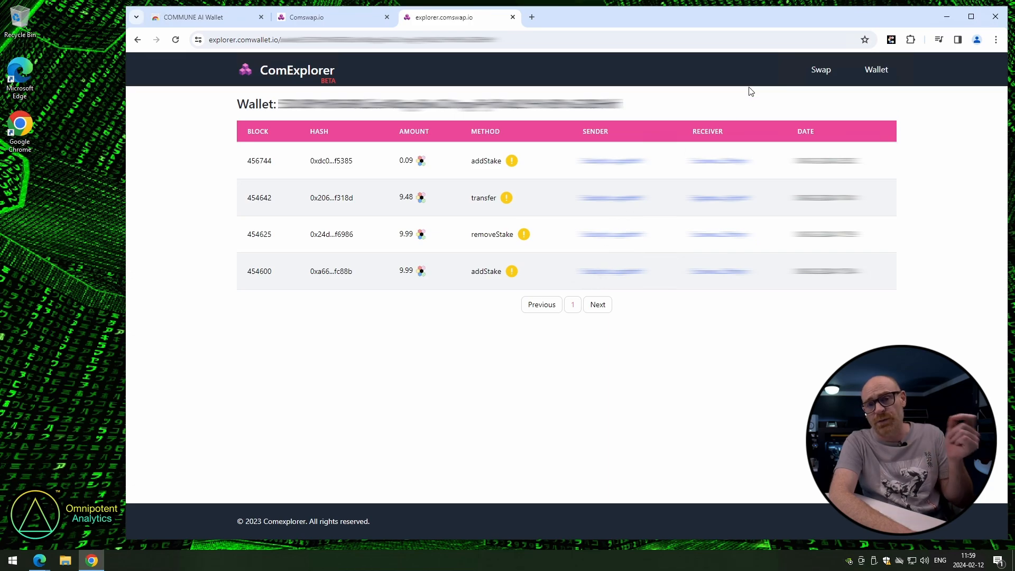
mouse_move(797, 93)
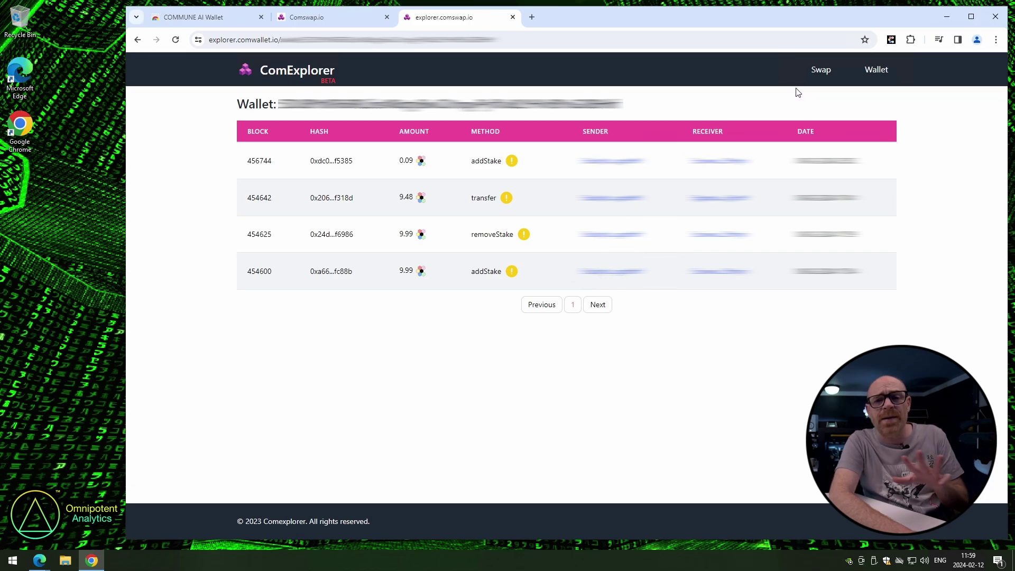
mouse_move(807, 101)
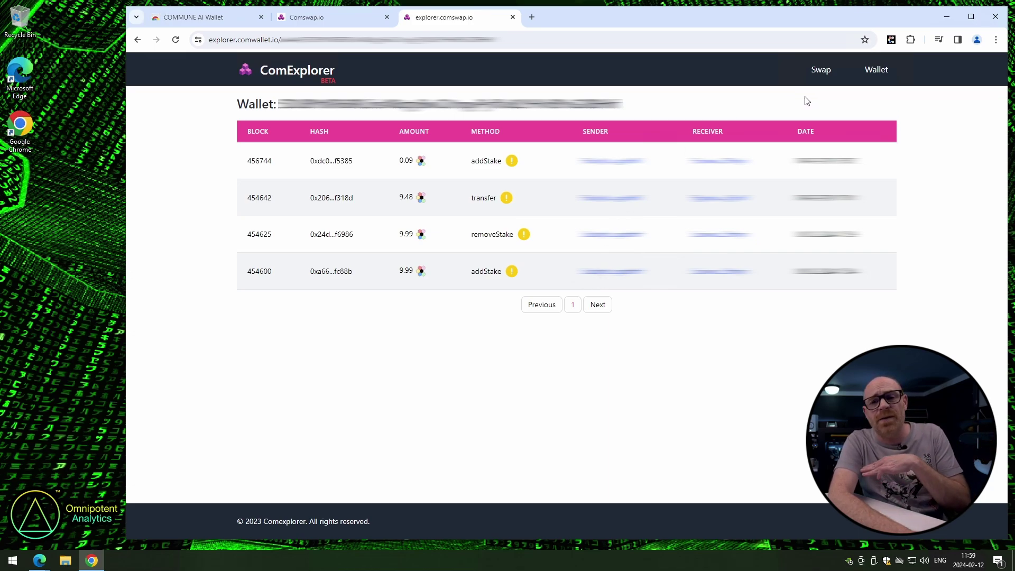